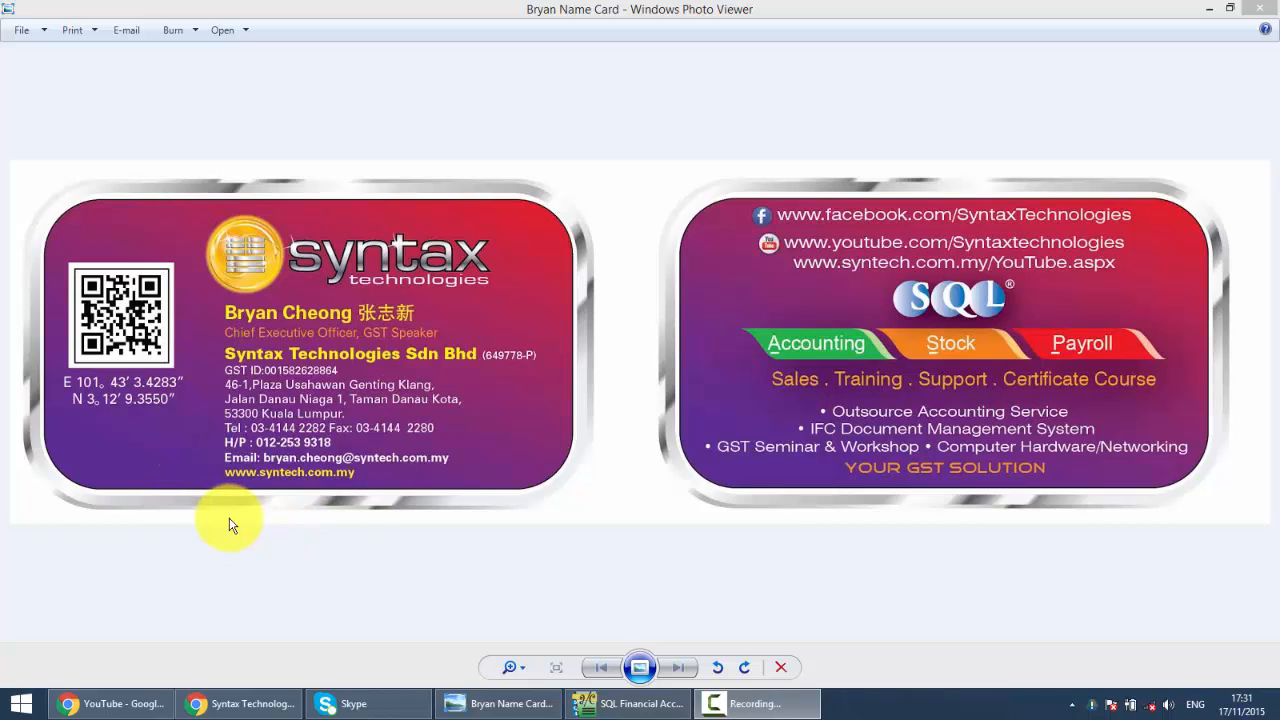
pyautogui.moveTo(232, 500)
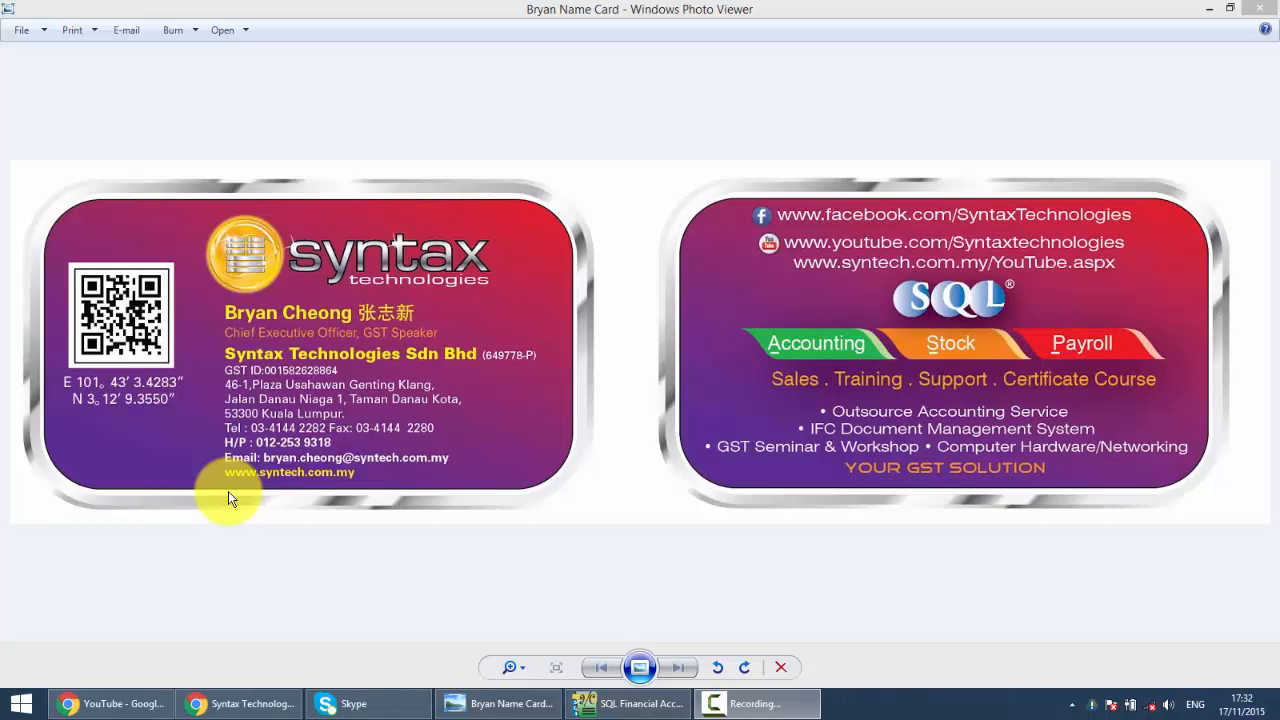
pyautogui.moveTo(480, 588)
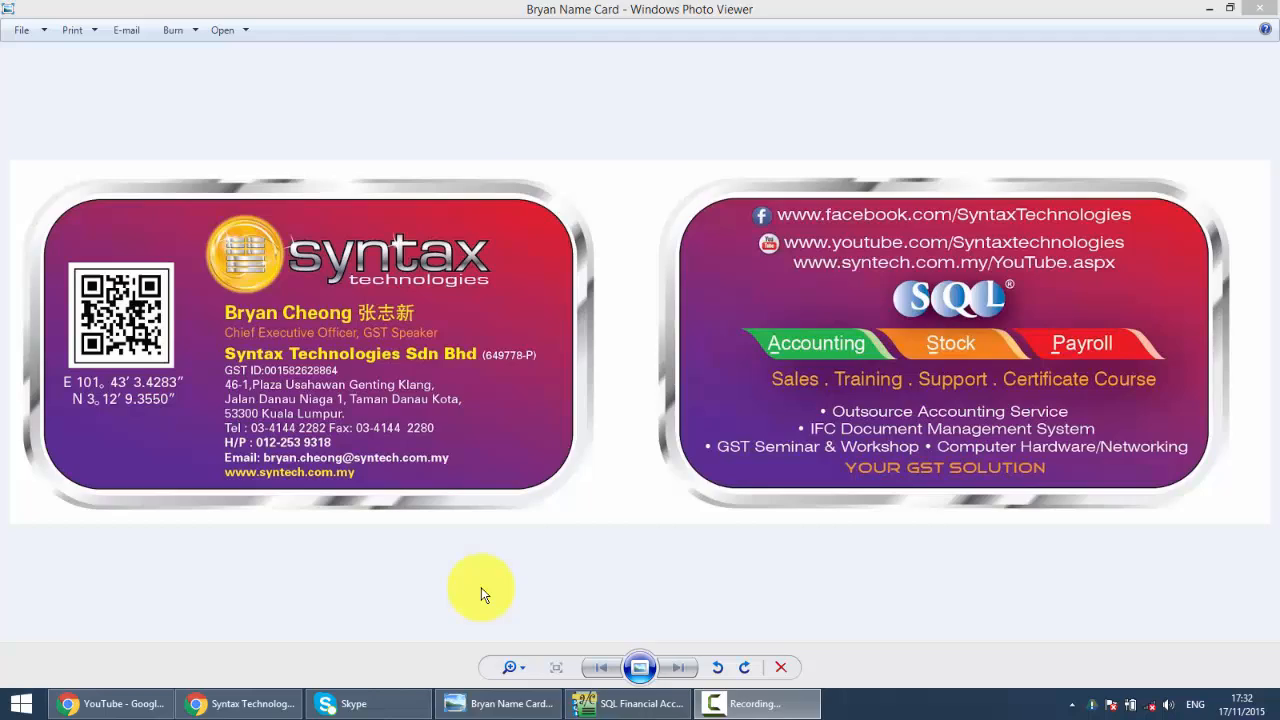
# - Start a new customer payment from the Customer Payment list
pyautogui.click(628, 704)
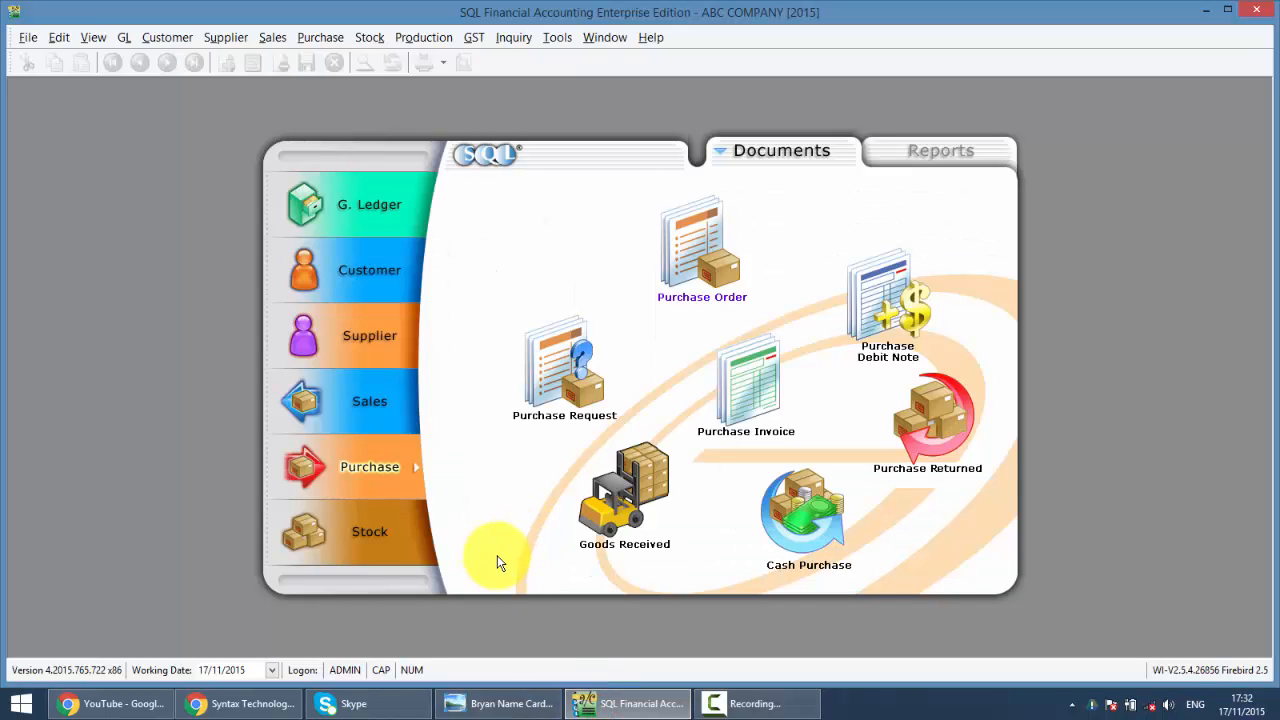
pyautogui.moveTo(430, 470)
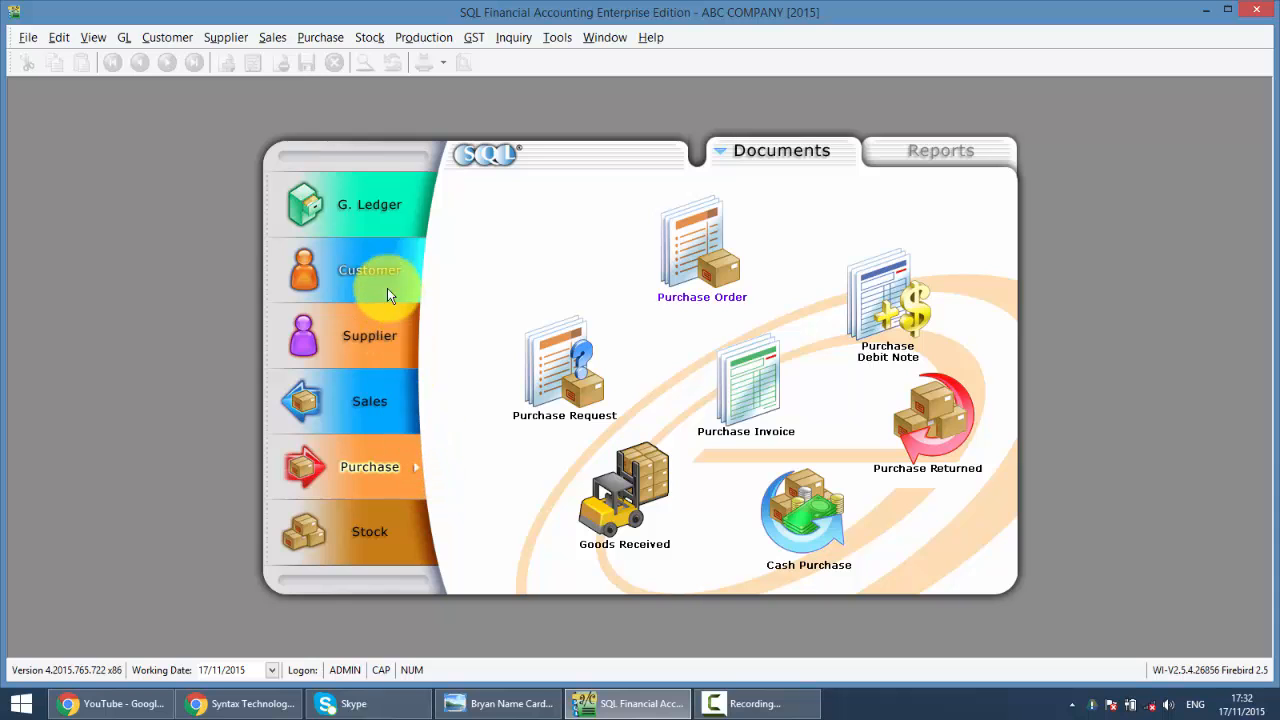
pyautogui.click(368, 270)
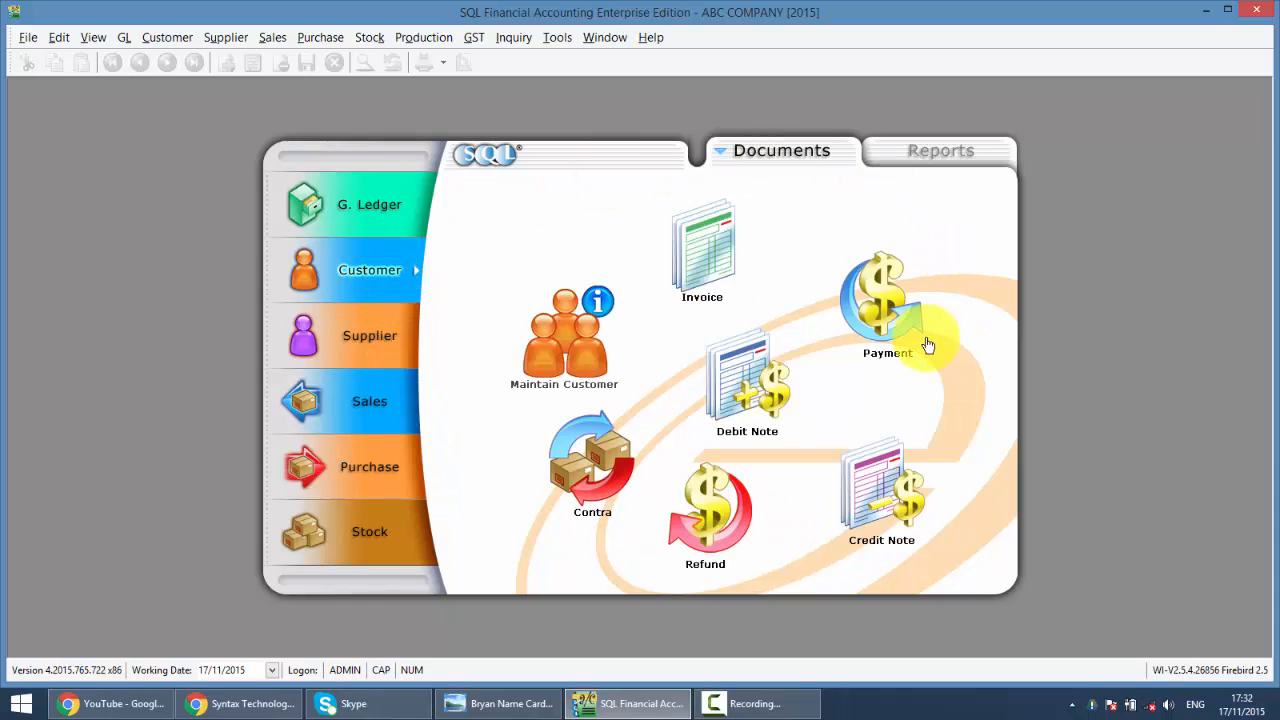
pyautogui.click(886, 300)
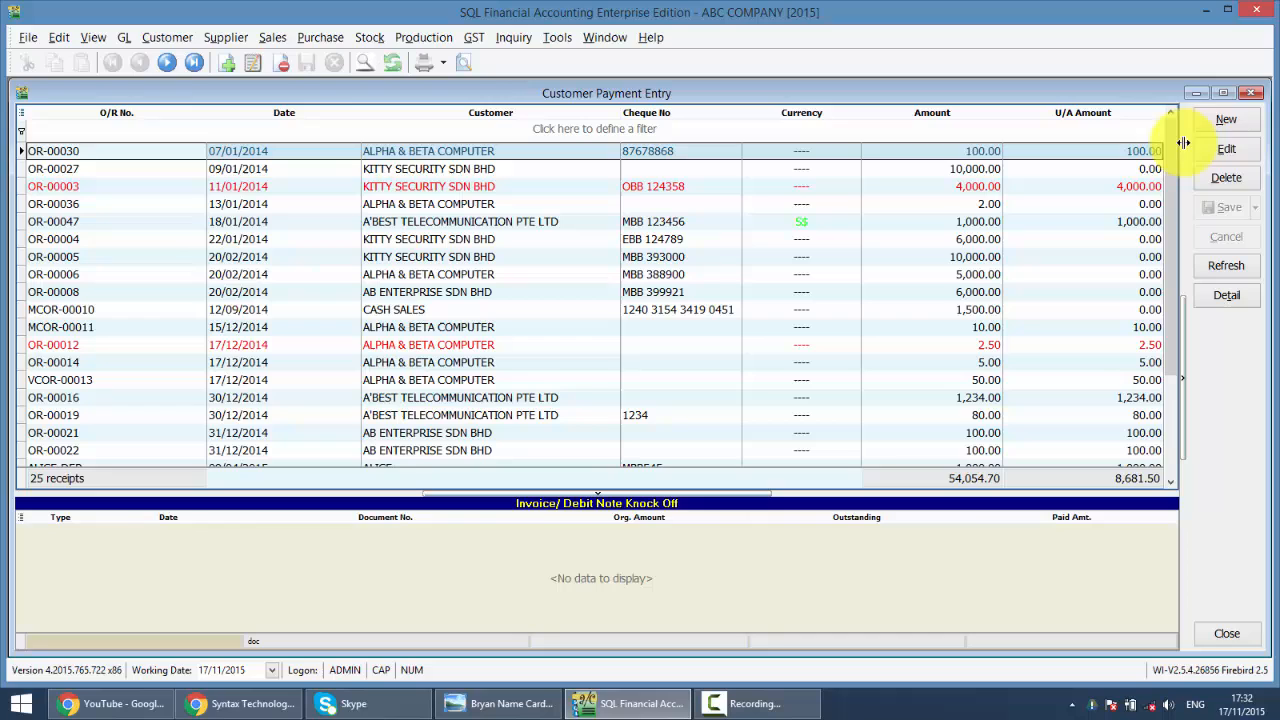
pyautogui.click(1226, 120)
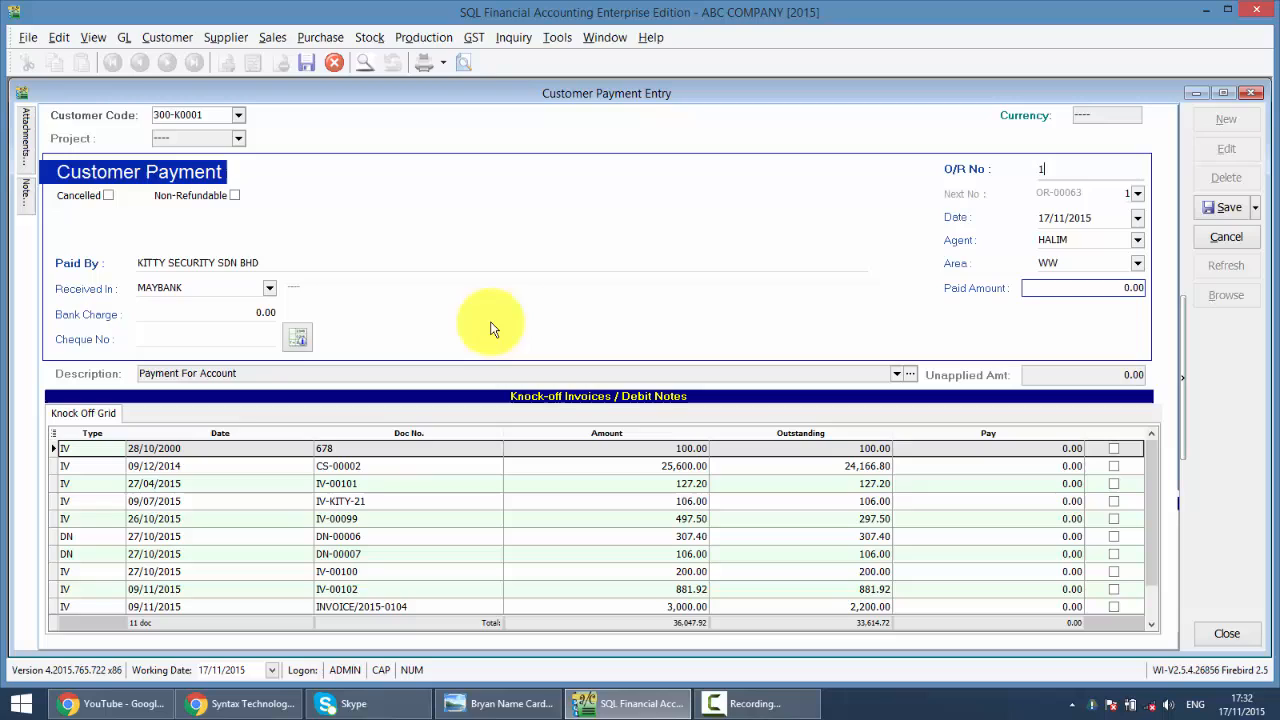
# - Save a 100.00 KITTY SECURITY payment with cheque 123, knocking off invoice CS-00002
pyautogui.write('12')
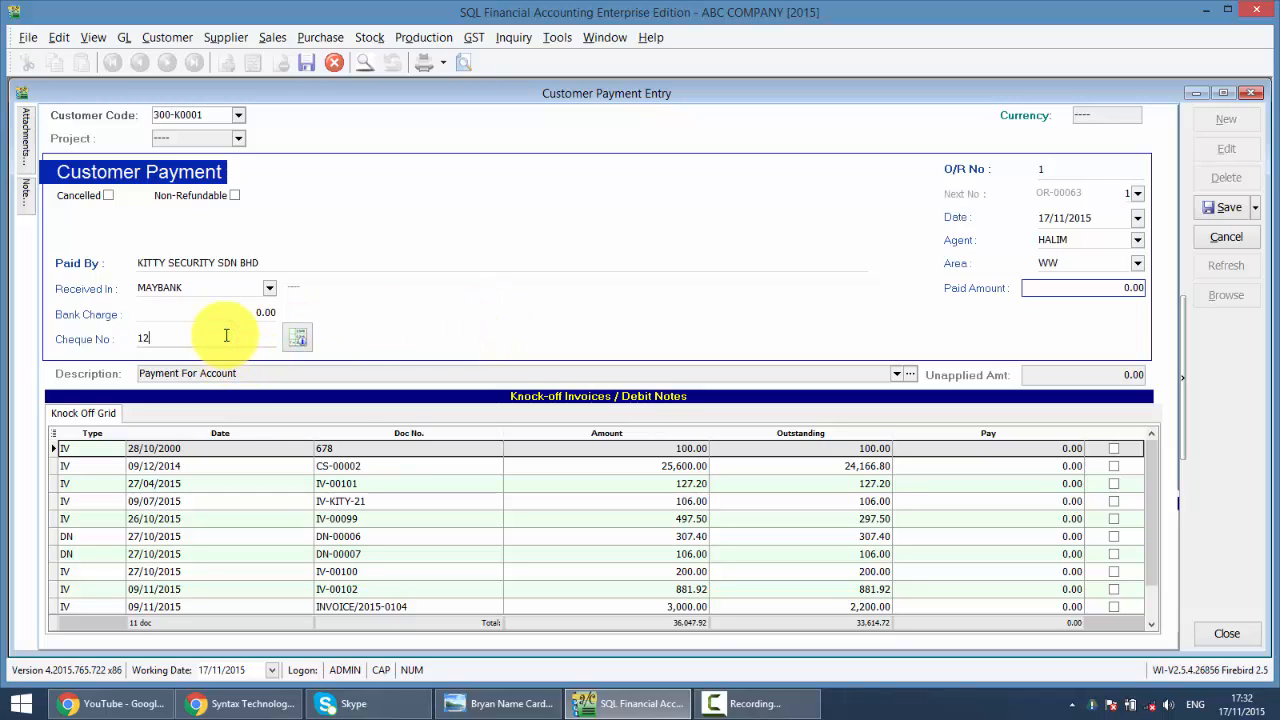
pyautogui.write('3')
pyautogui.click(1082, 288)
pyautogui.write('100')
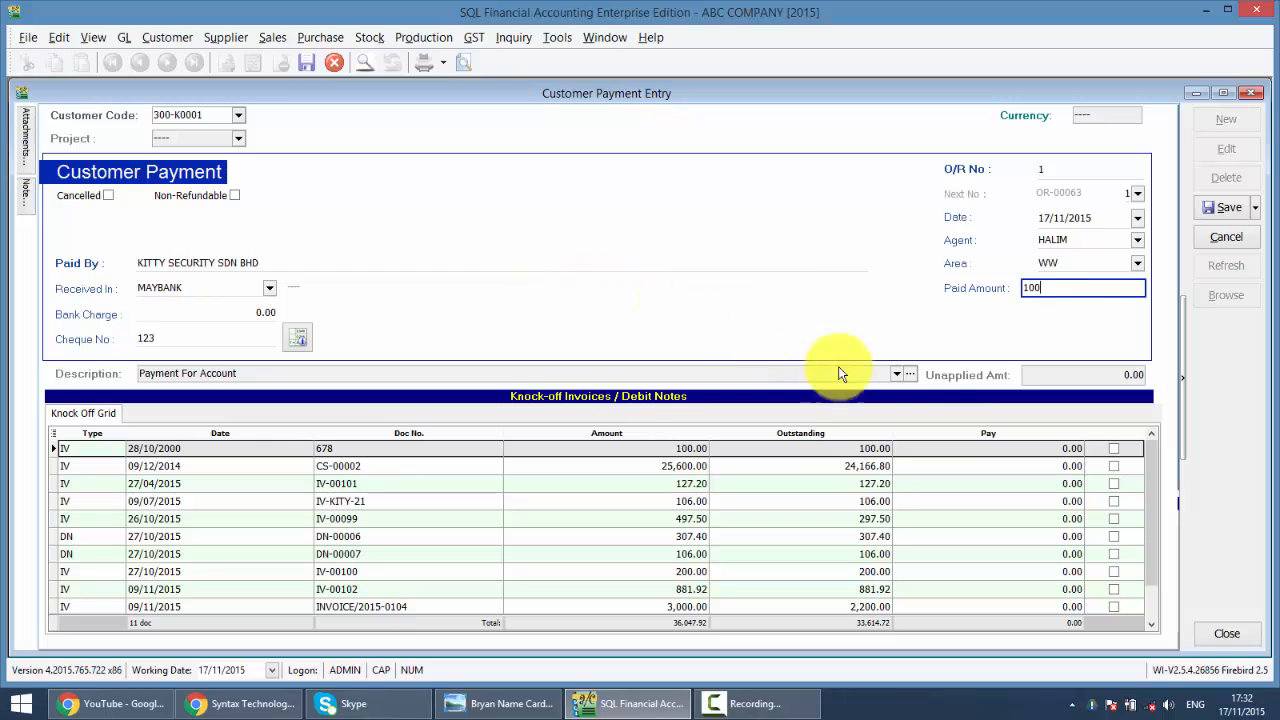
pyautogui.click(1112, 466)
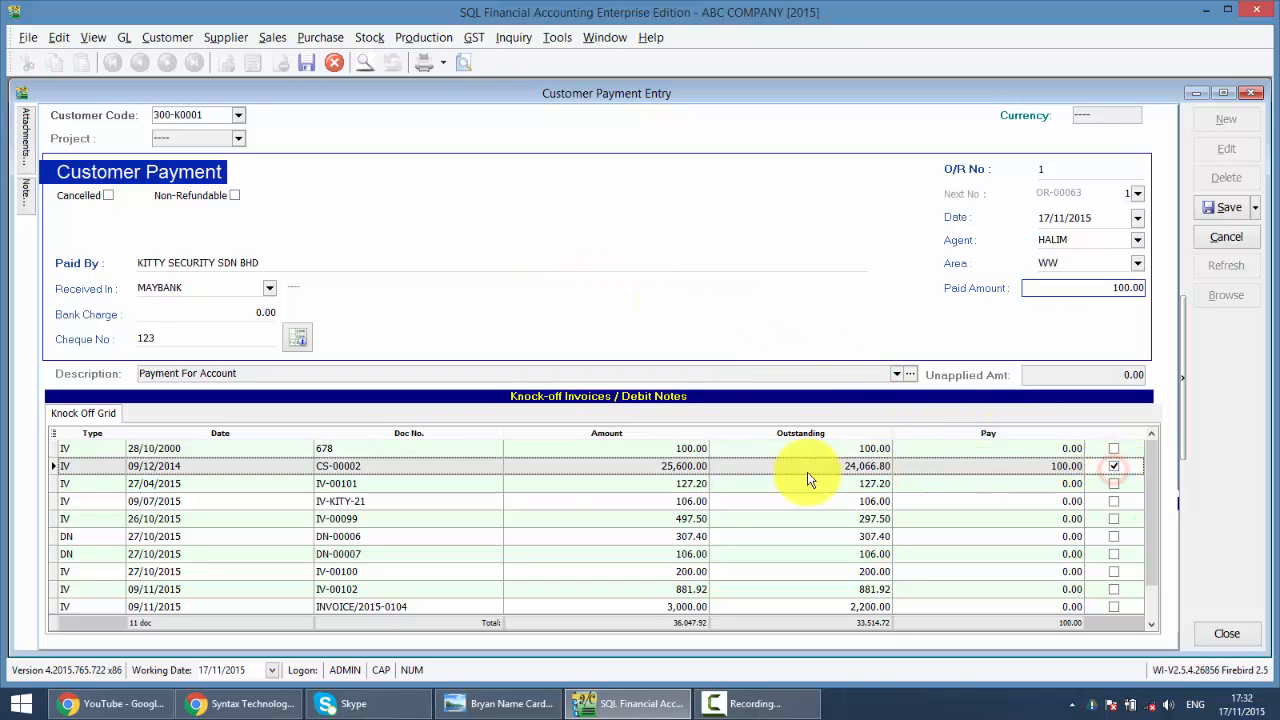
pyautogui.click(1228, 206)
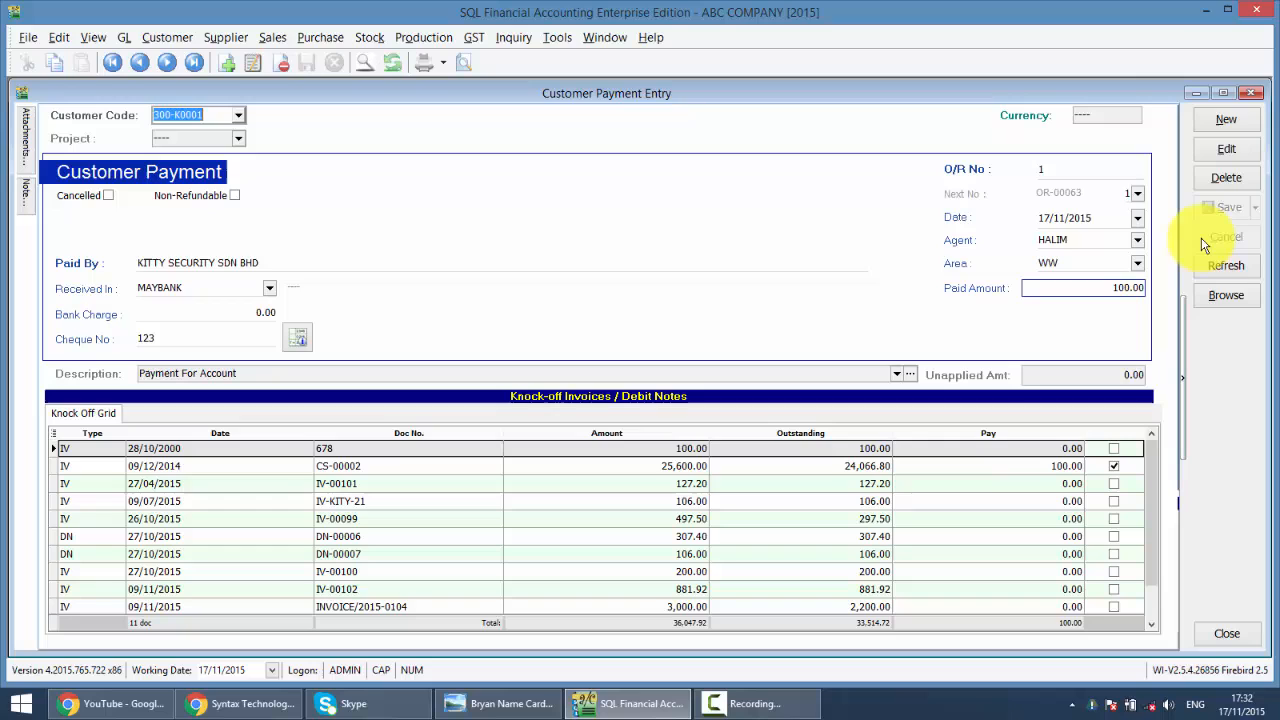
# - Save a 200.00 payment from ALPHA & BETA COMPUTER (300-A0002) with cheque 123, knocking off CS-00010
pyautogui.click(1226, 118)
pyautogui.write('al')
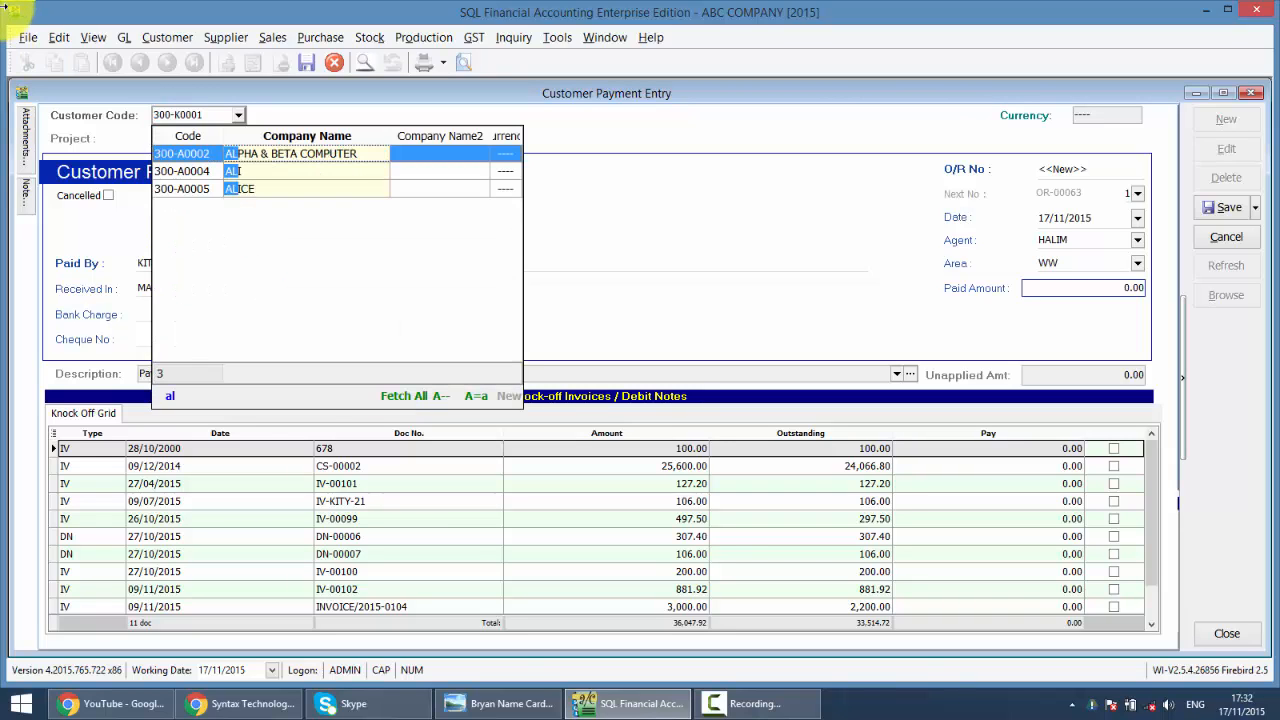
pyautogui.click(290, 152)
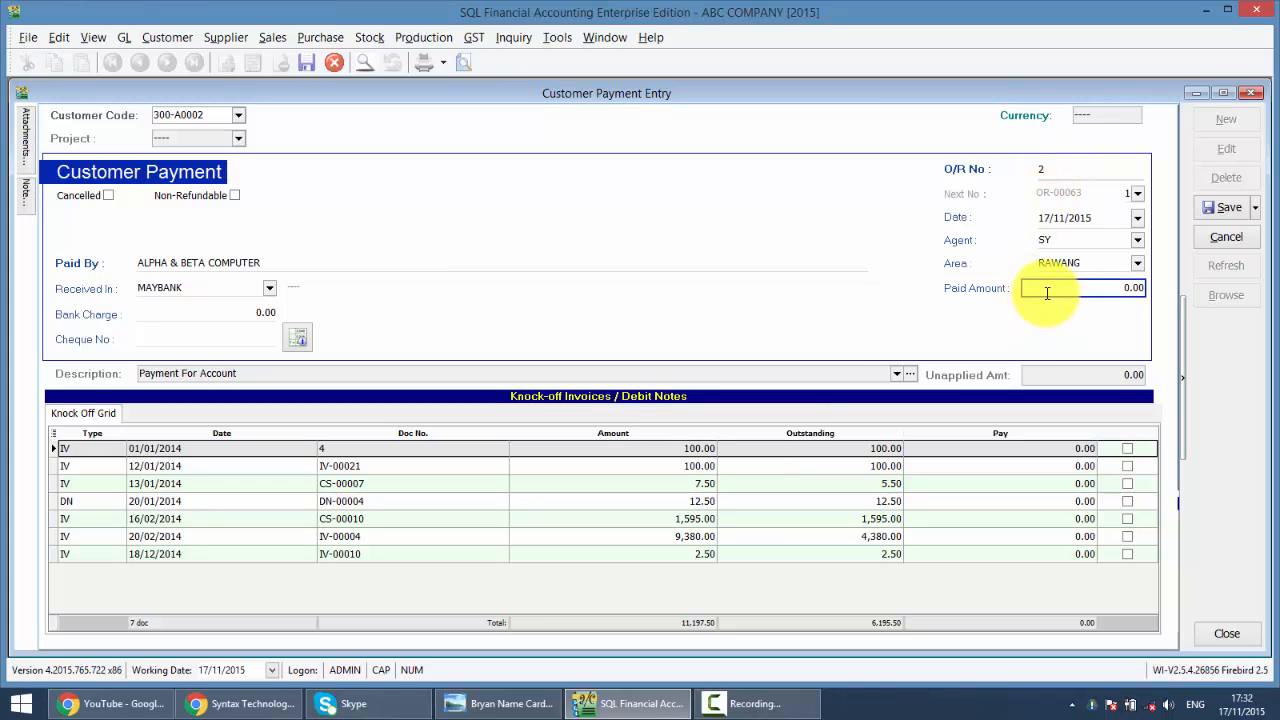
pyautogui.write('200')
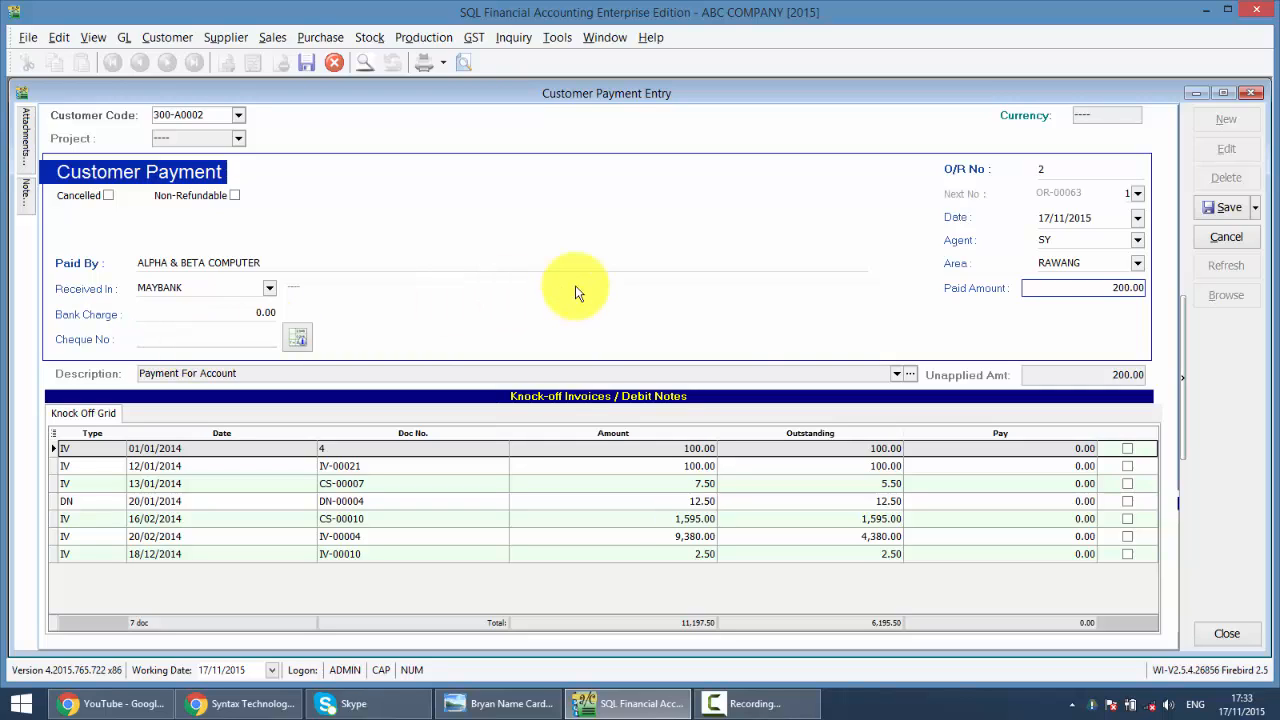
pyautogui.write('123')
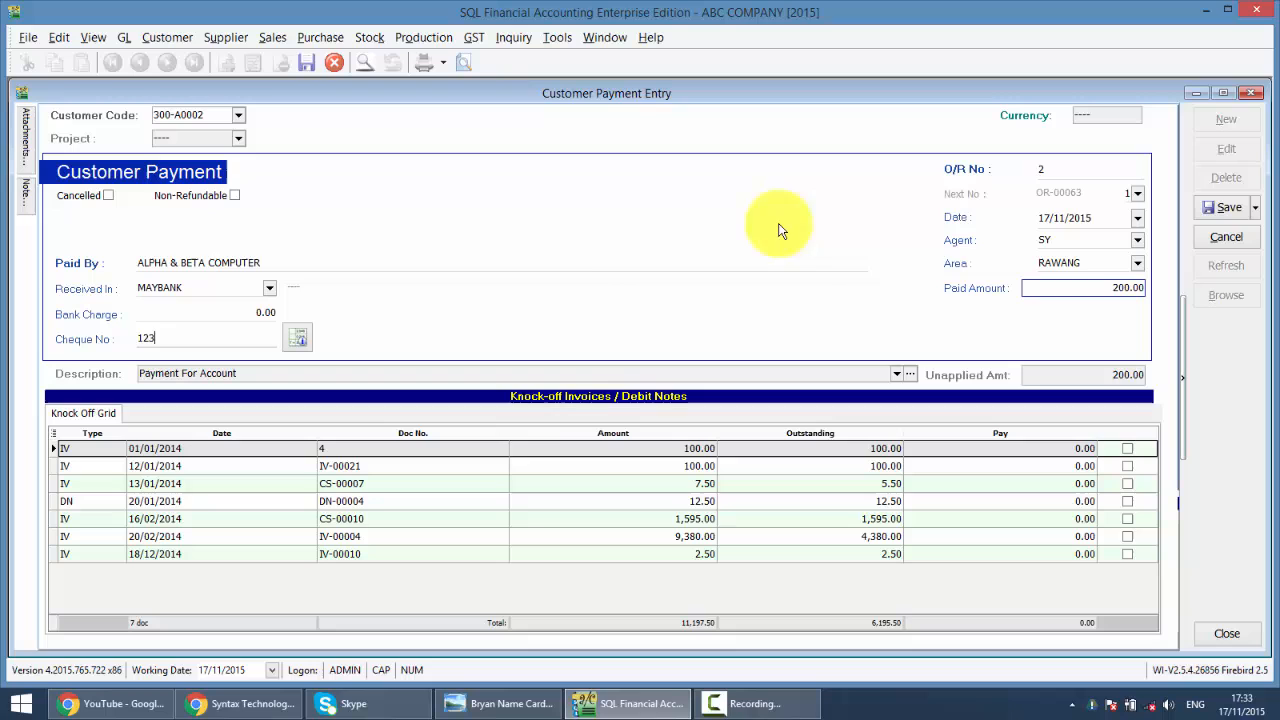
pyautogui.moveTo(1140, 480)
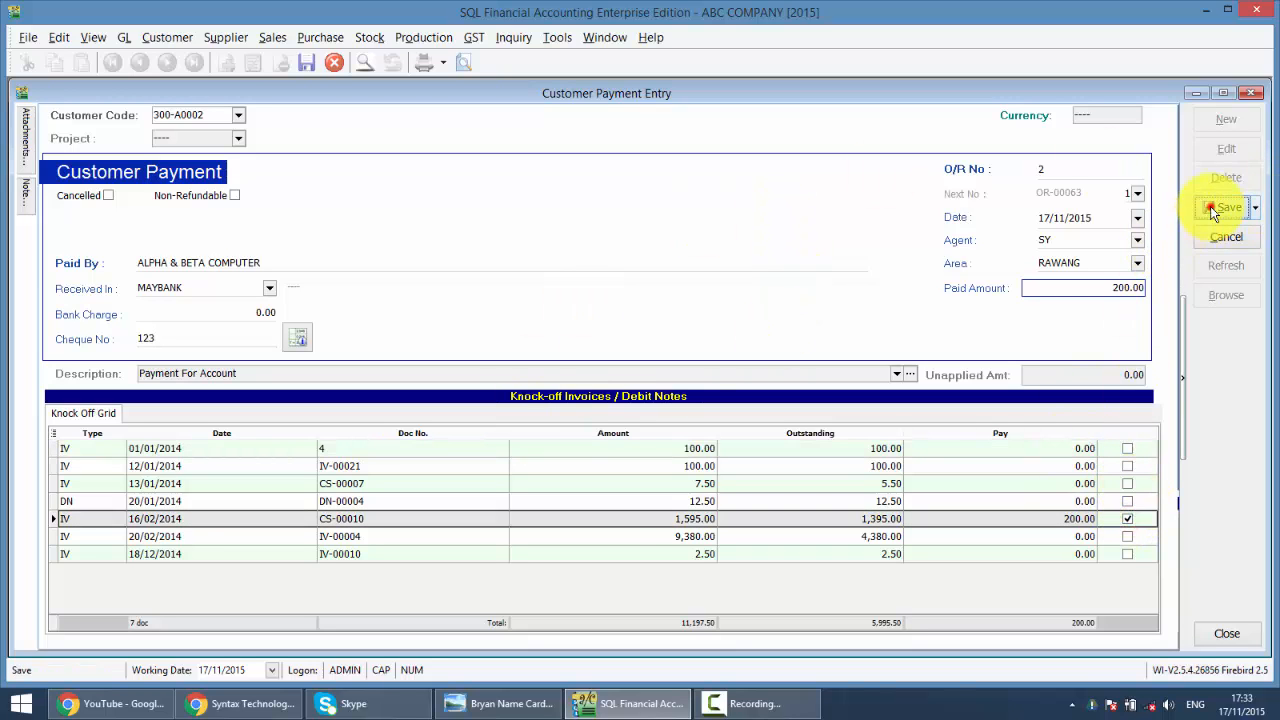
pyautogui.click(1224, 206)
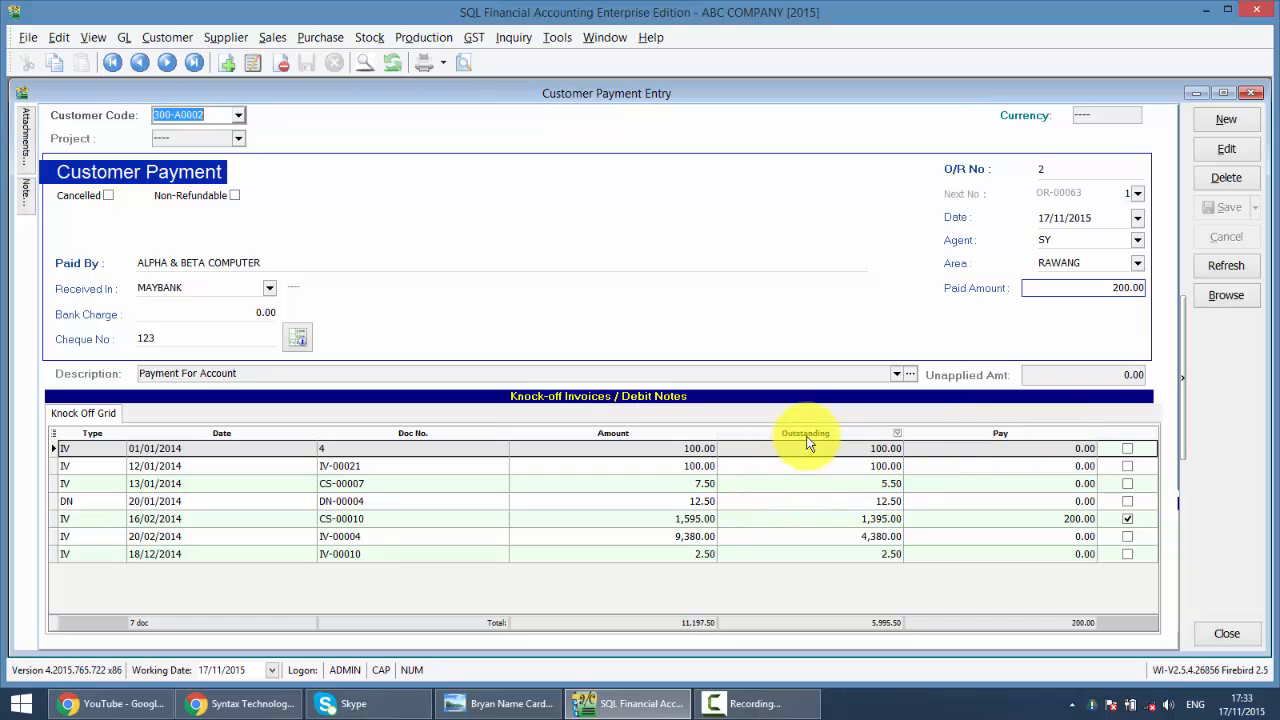
pyautogui.moveTo(638, 250)
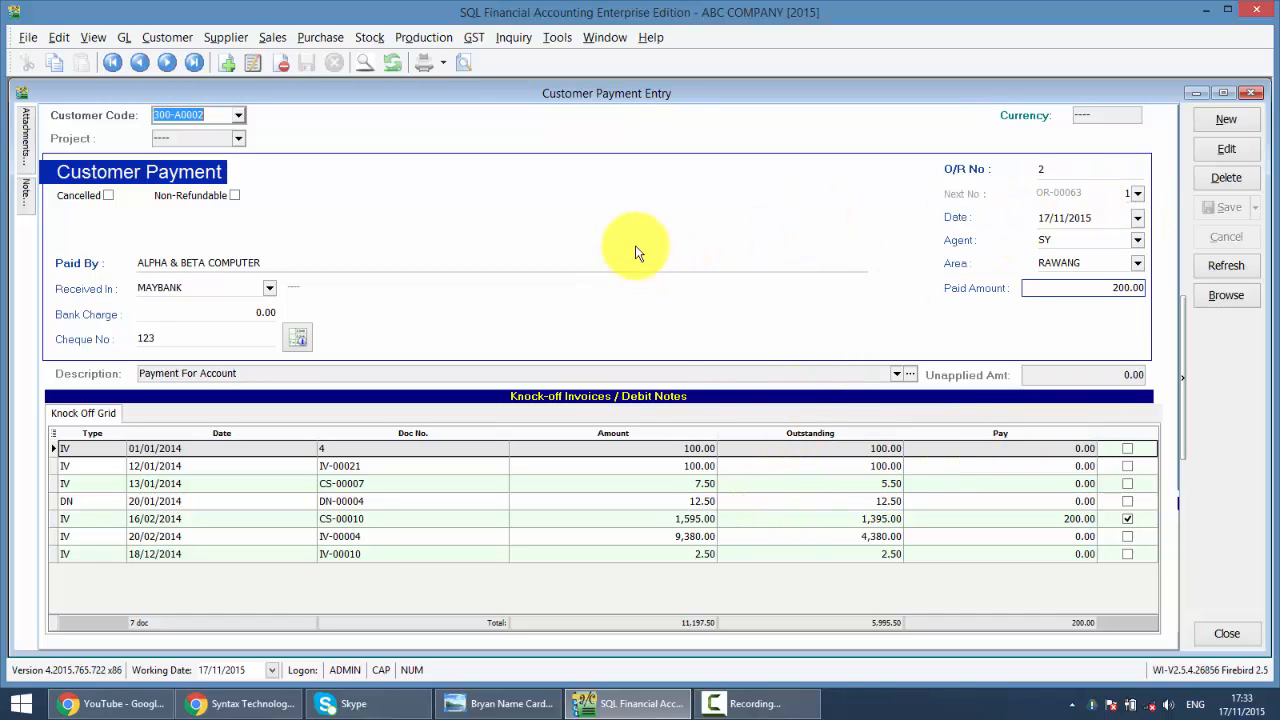
# - Start a new bank deposit slip 123 with payment method 310-001 for cheque 123
pyautogui.rightClick(636, 244)
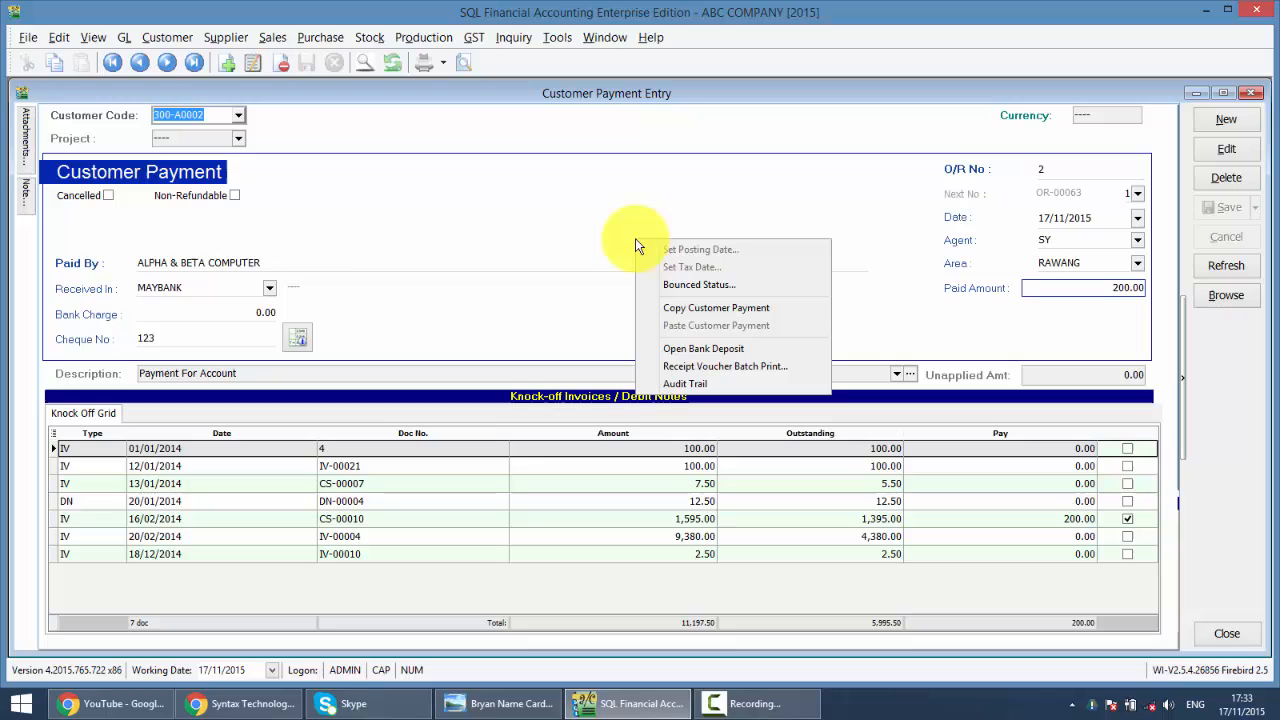
pyautogui.moveTo(704, 348)
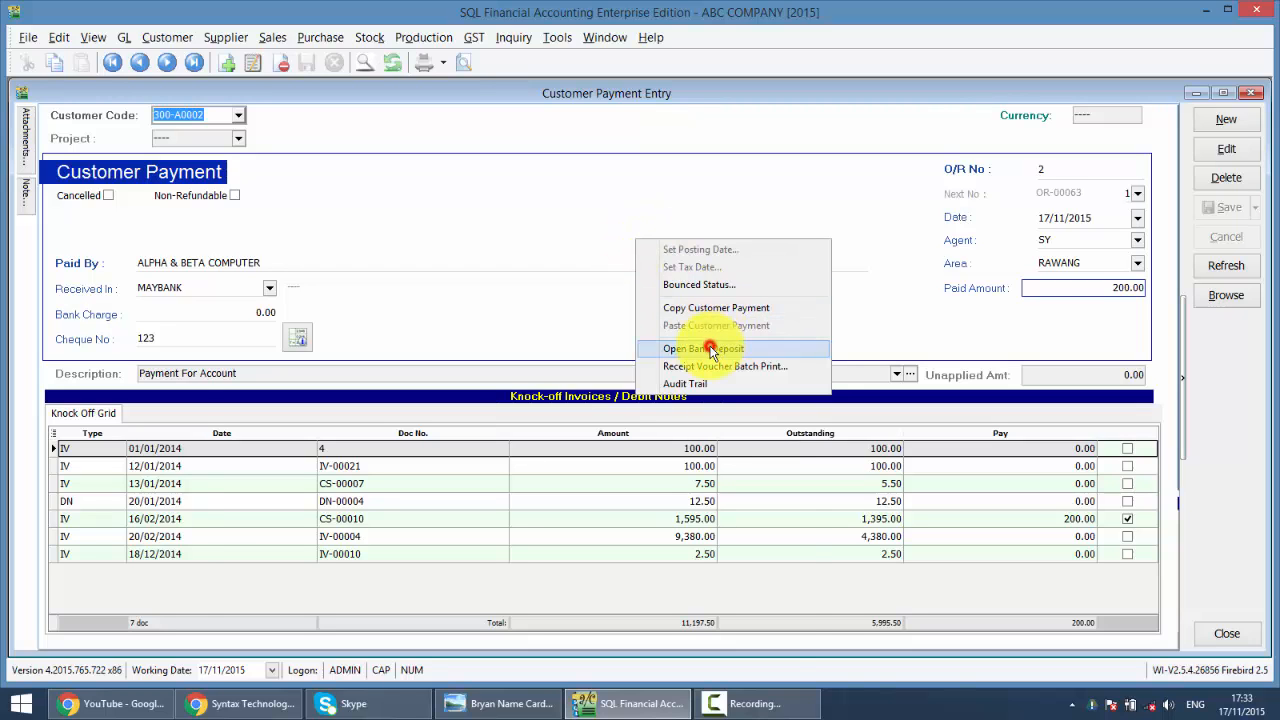
pyautogui.click(700, 348)
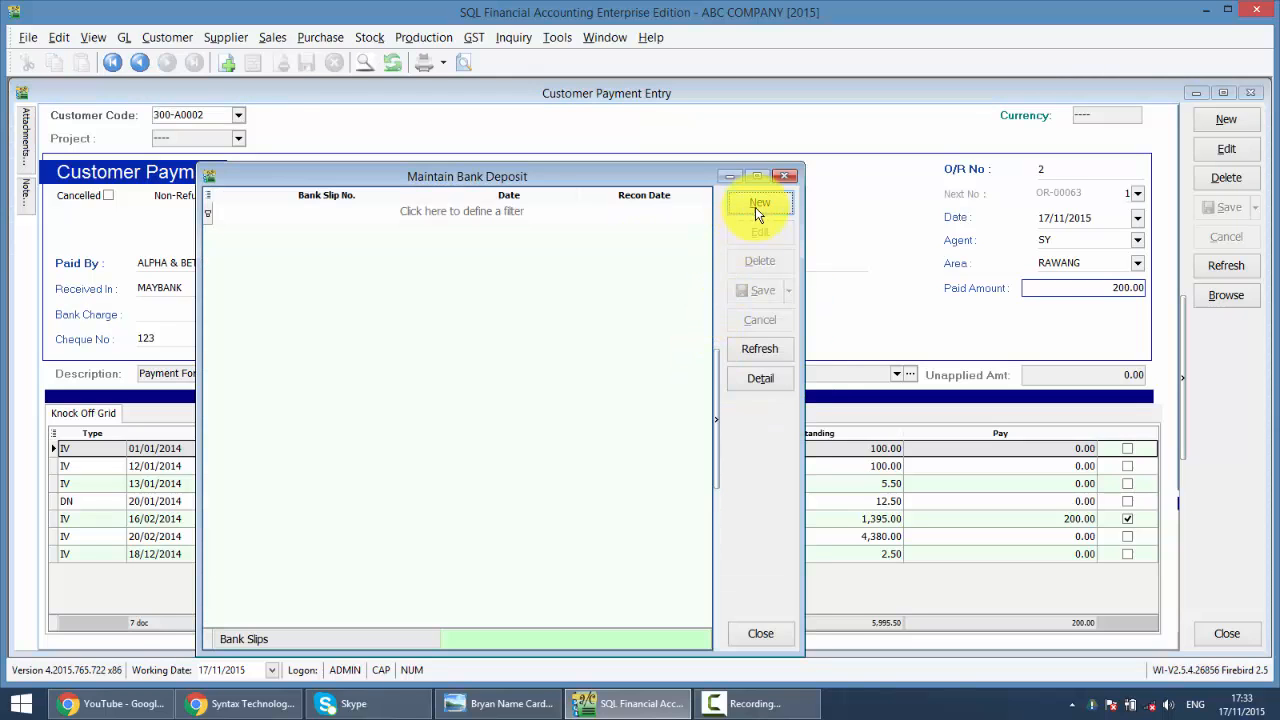
pyautogui.click(760, 204)
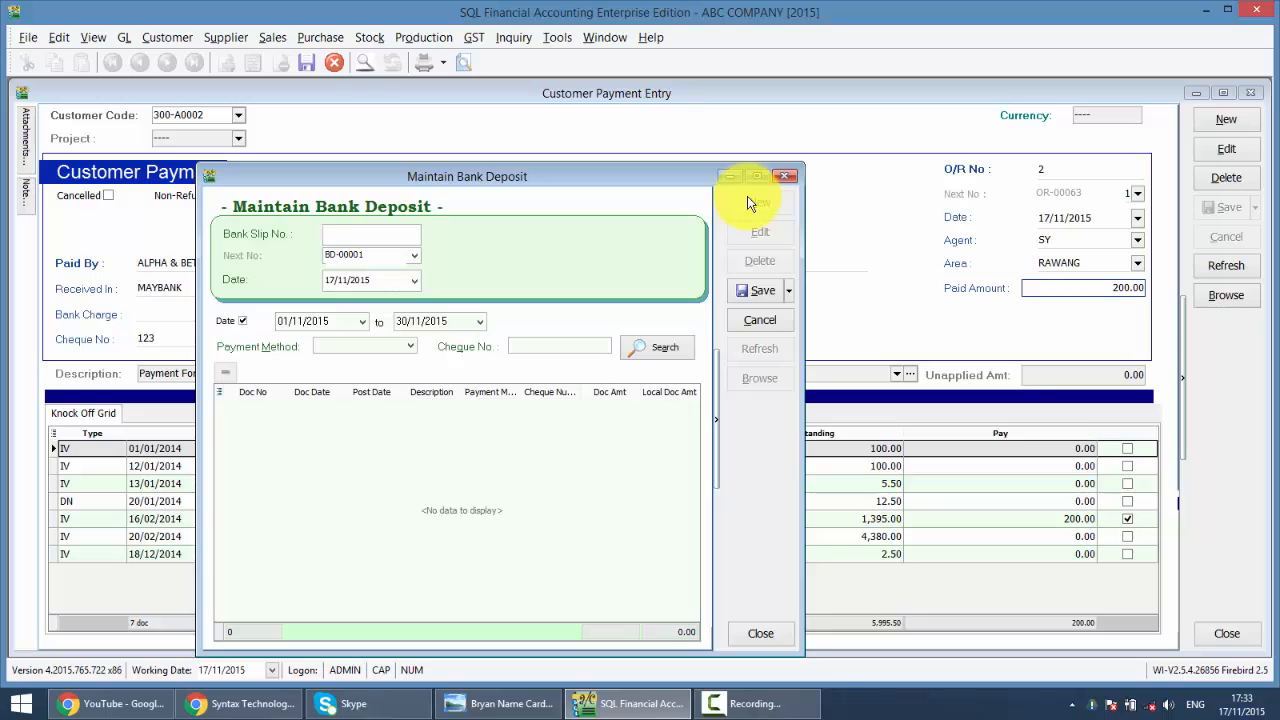
pyautogui.write('123')
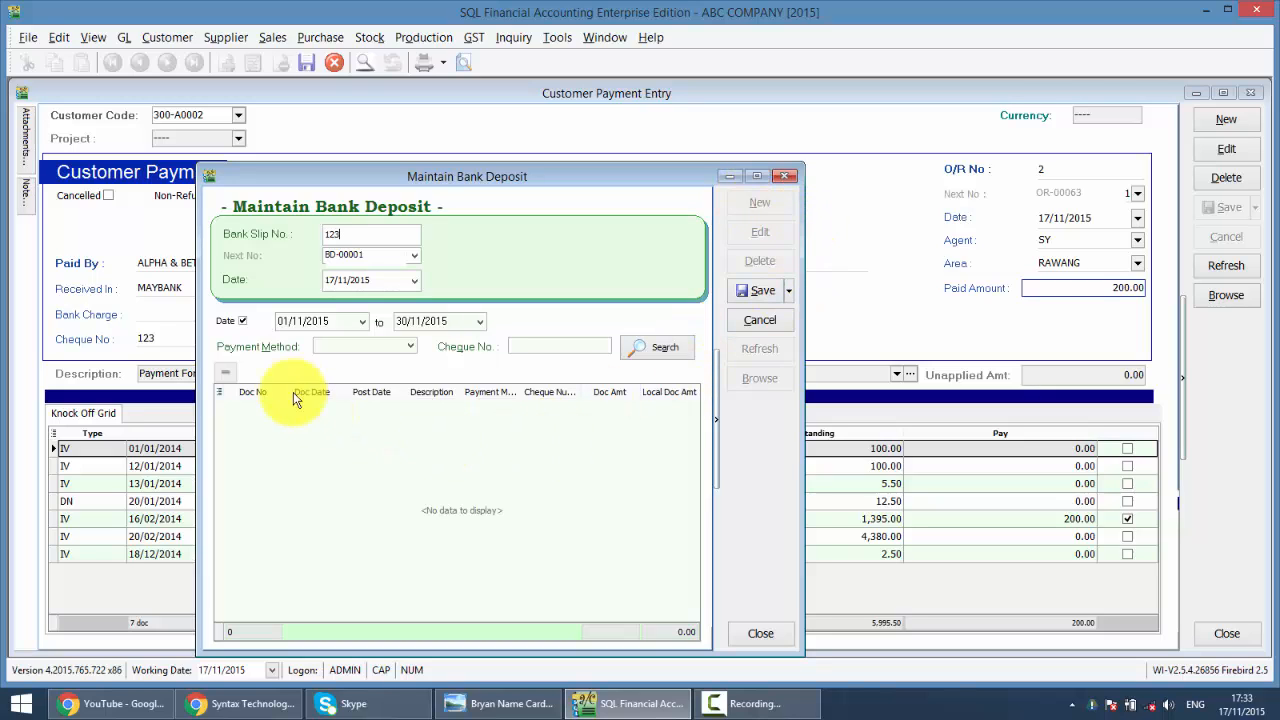
pyautogui.click(412, 346)
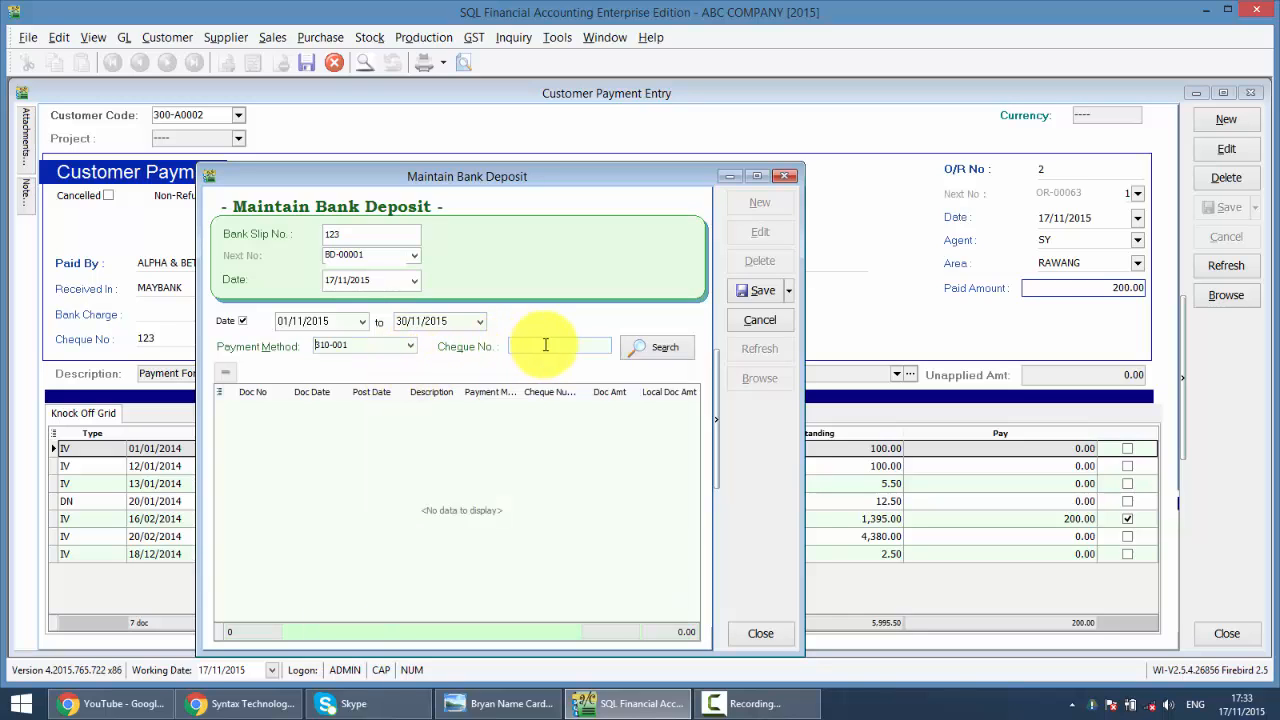
pyautogui.write('123')
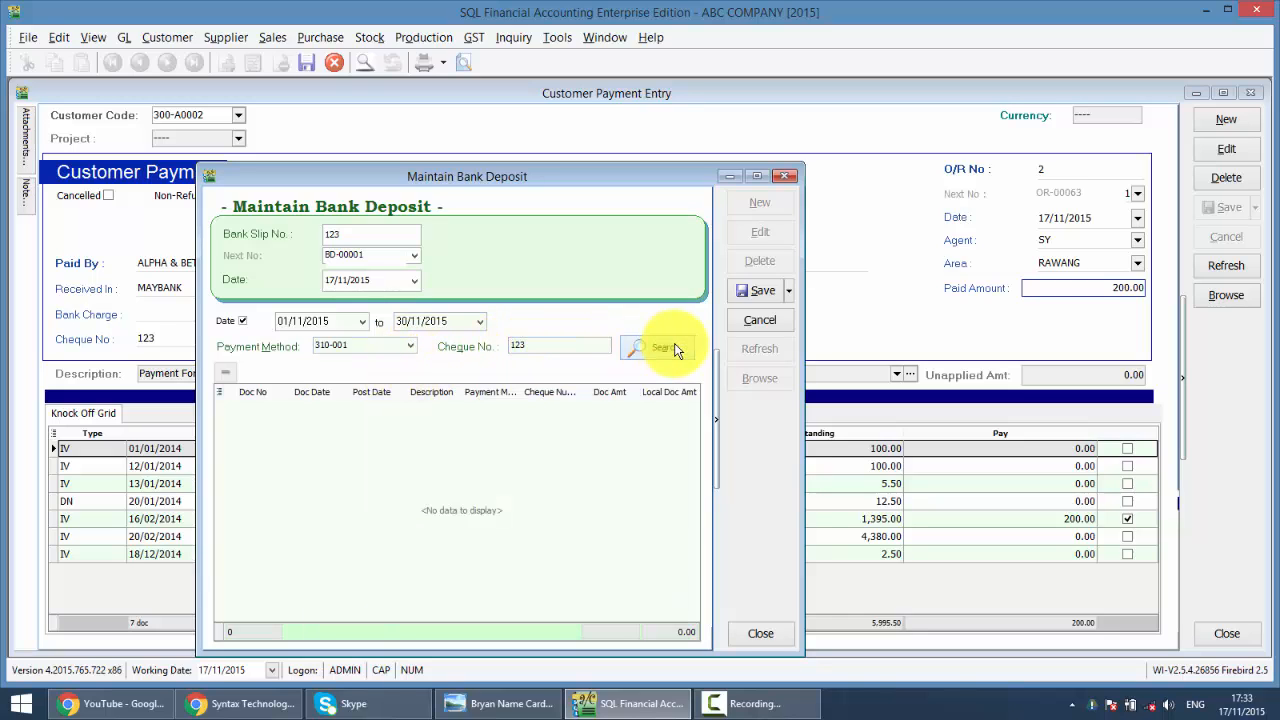
# - Add both cheque-123 payments to the slip and save the 300.00 bank deposit
pyautogui.click(656, 348)
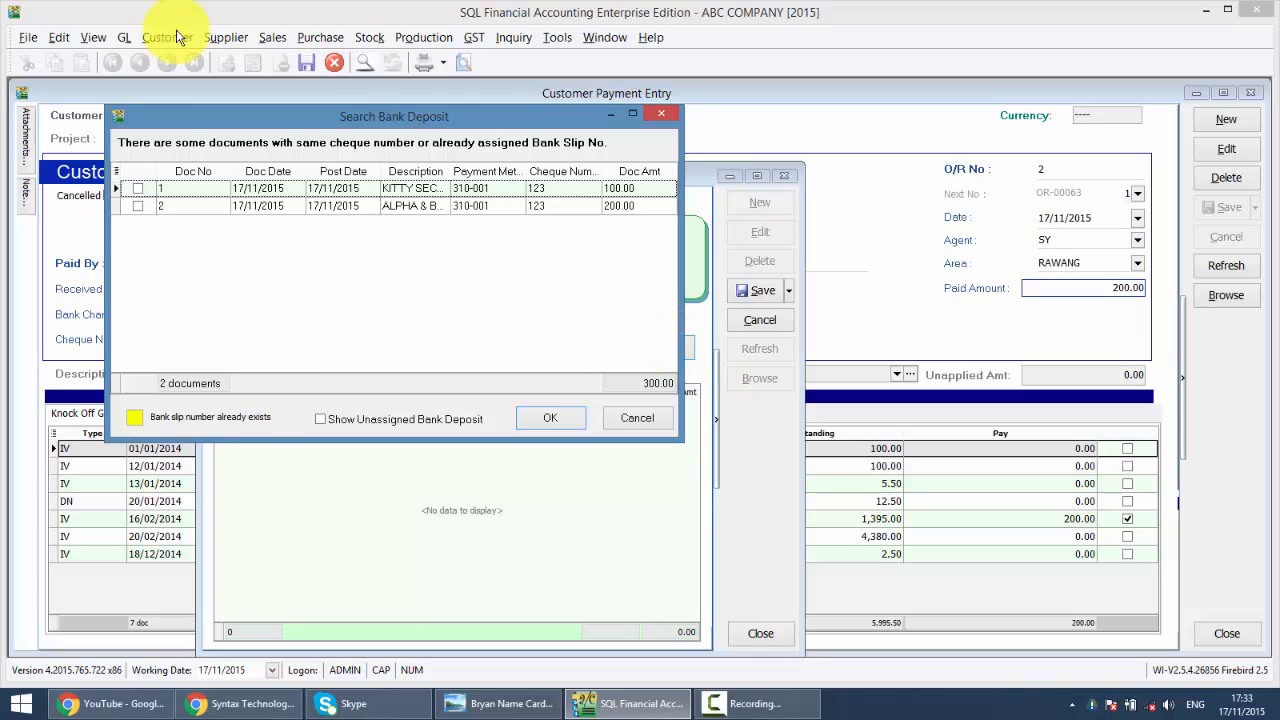
pyautogui.moveTo(264, 240)
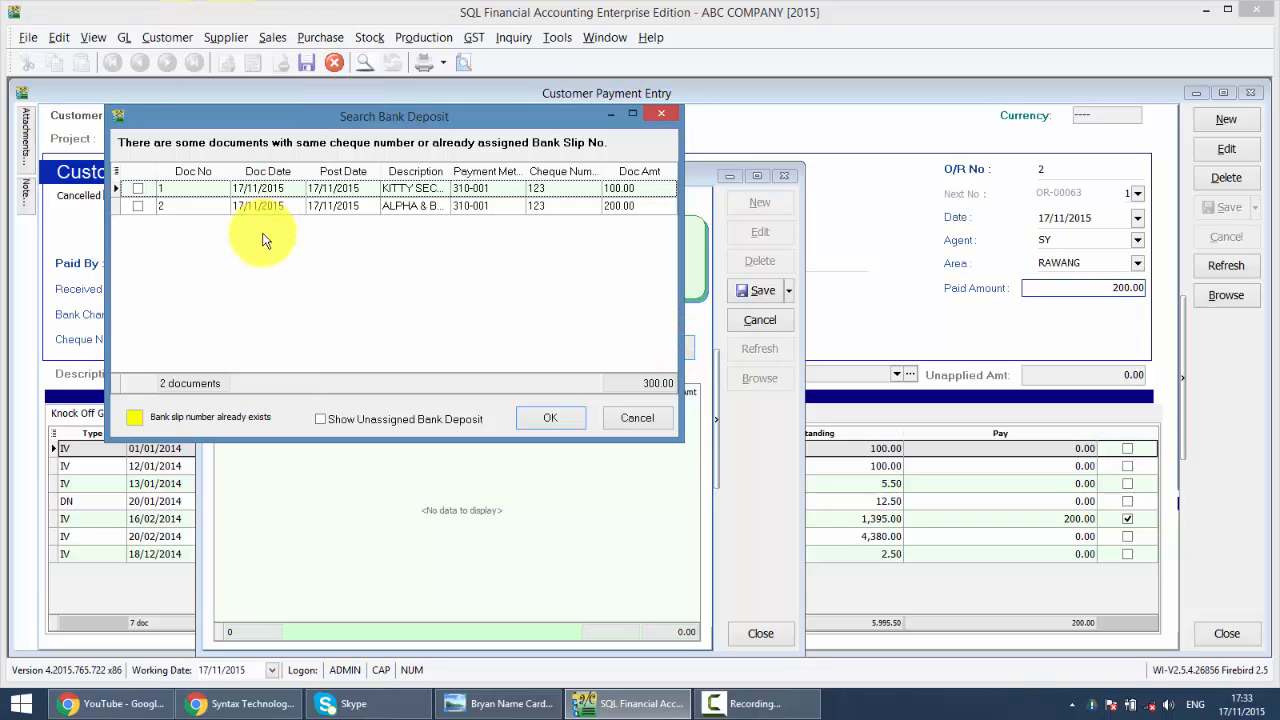
pyautogui.moveTo(56, 324)
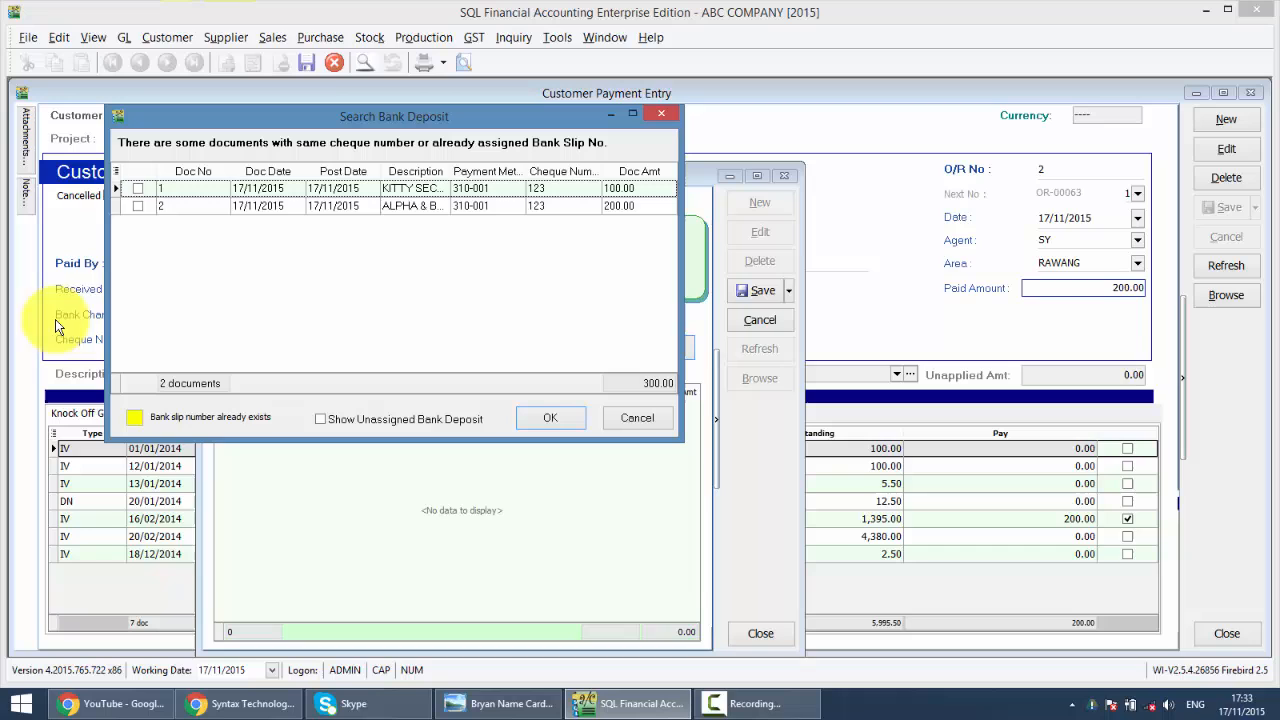
pyautogui.click(160, 206)
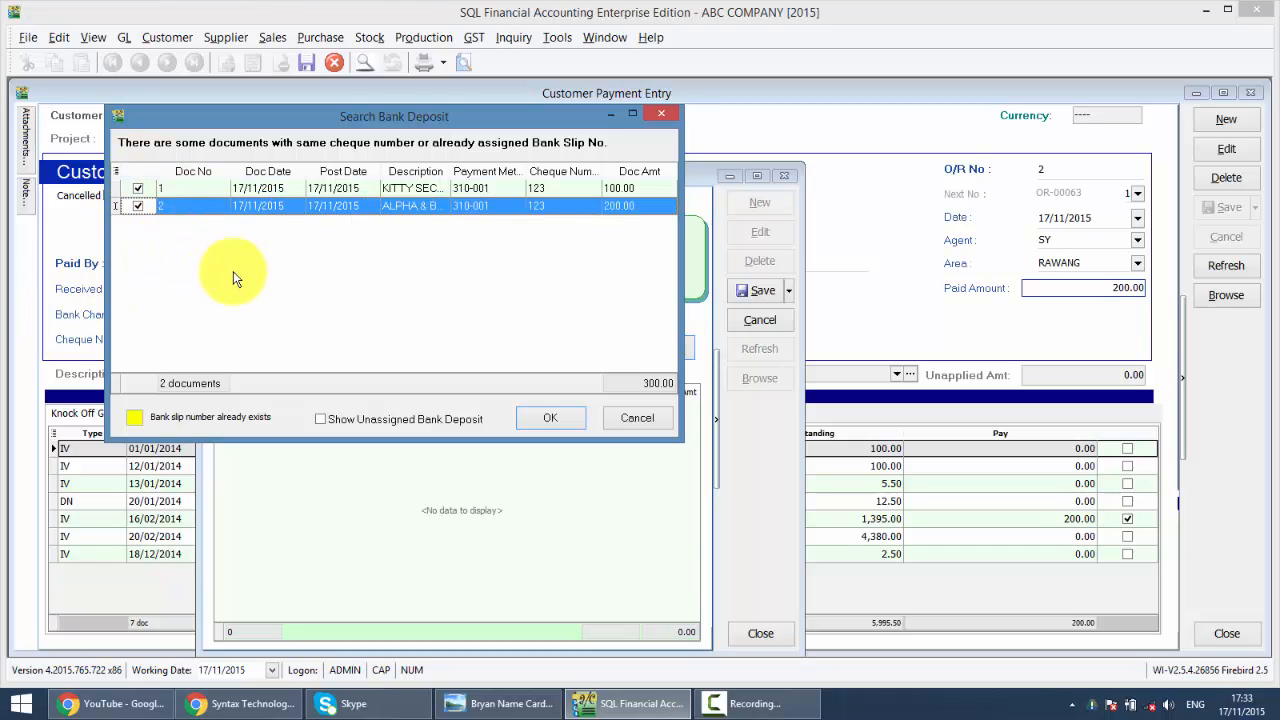
pyautogui.click(550, 418)
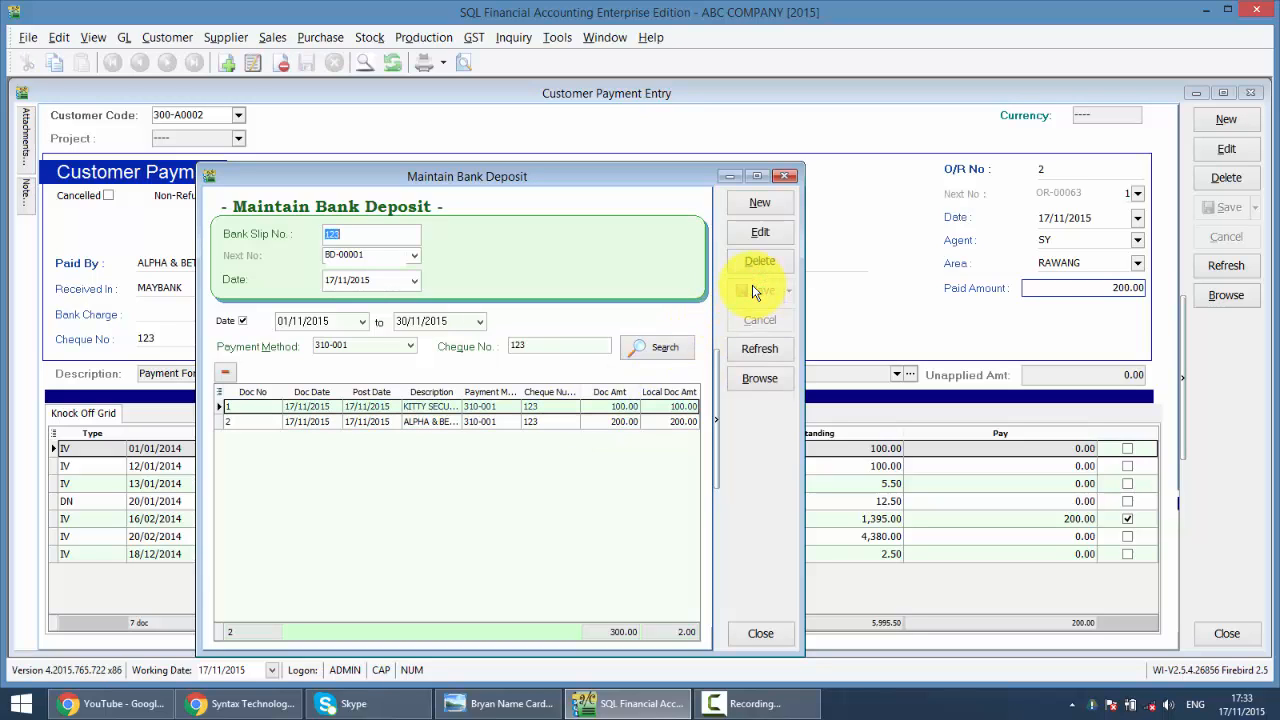
pyautogui.click(760, 202)
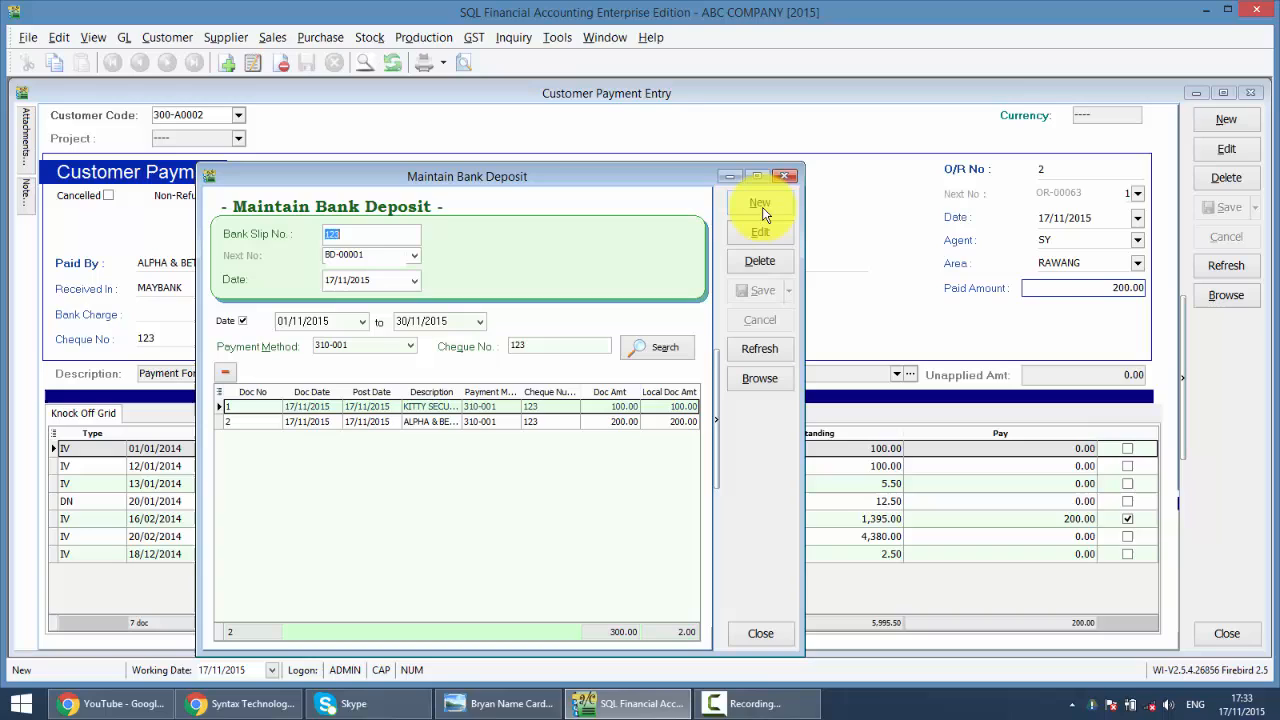
pyautogui.click(786, 176)
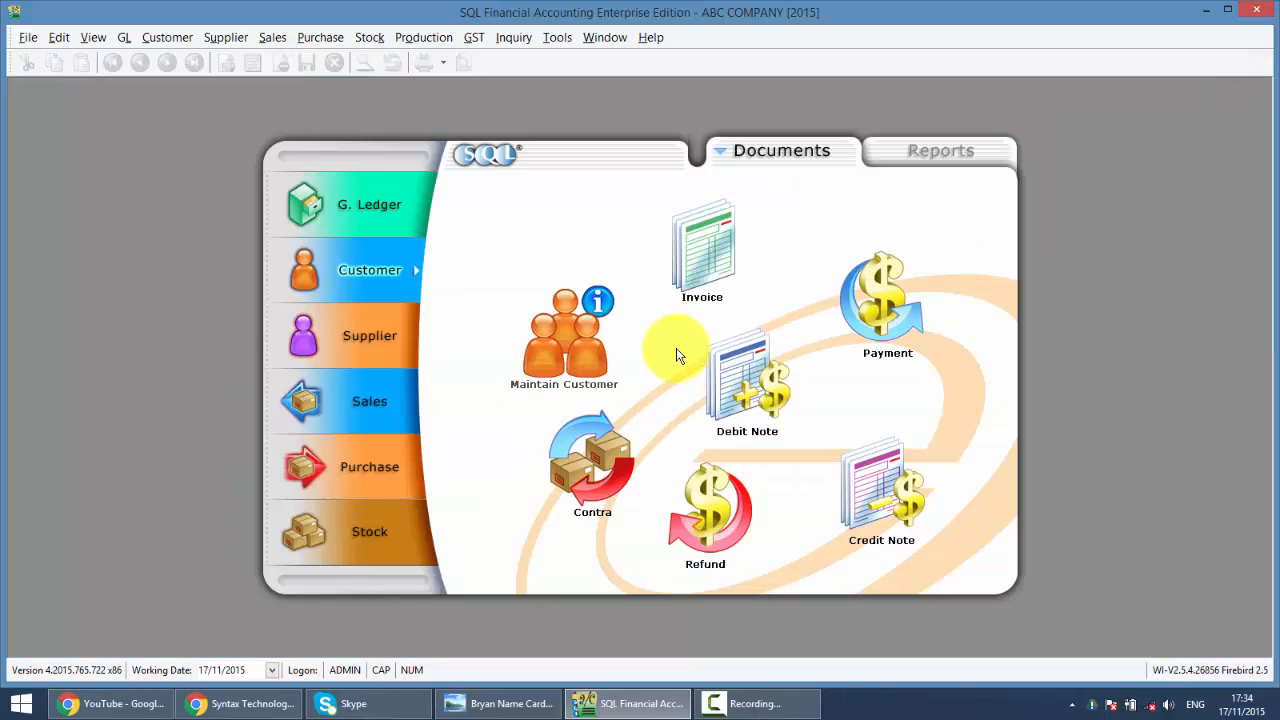
# - Open Bank Reconciliation and select the 30/11/2015 MAYBANK statement
pyautogui.click(368, 204)
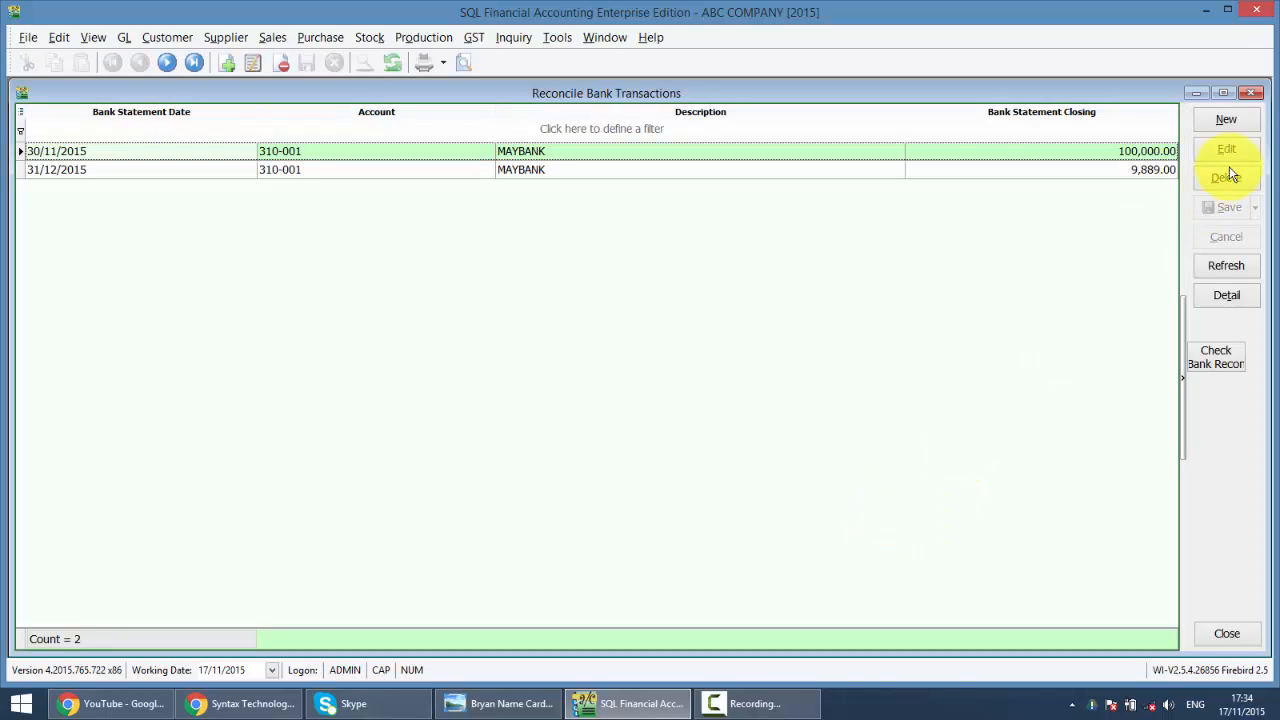
pyautogui.moveTo(420, 218)
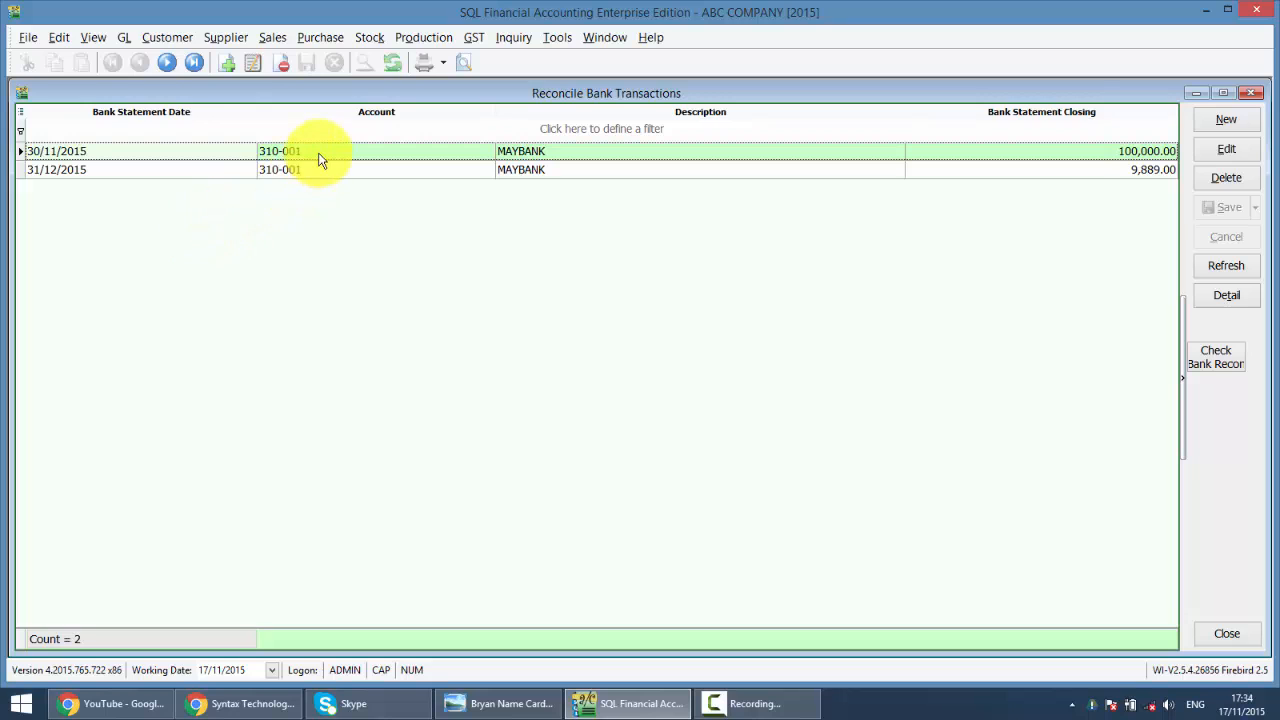
pyautogui.click(1226, 148)
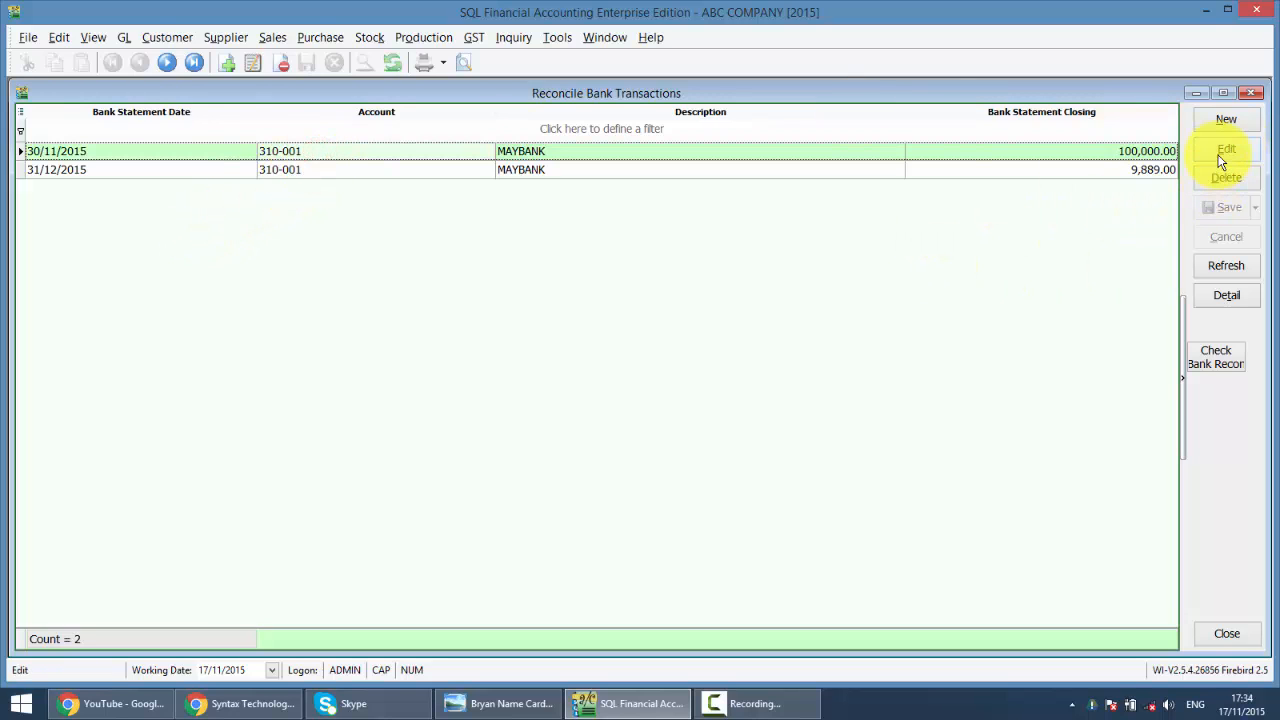
# - Edit the November reconciliation, show current recon transactions and apply a period ending 30/11/2015
pyautogui.click(1226, 148)
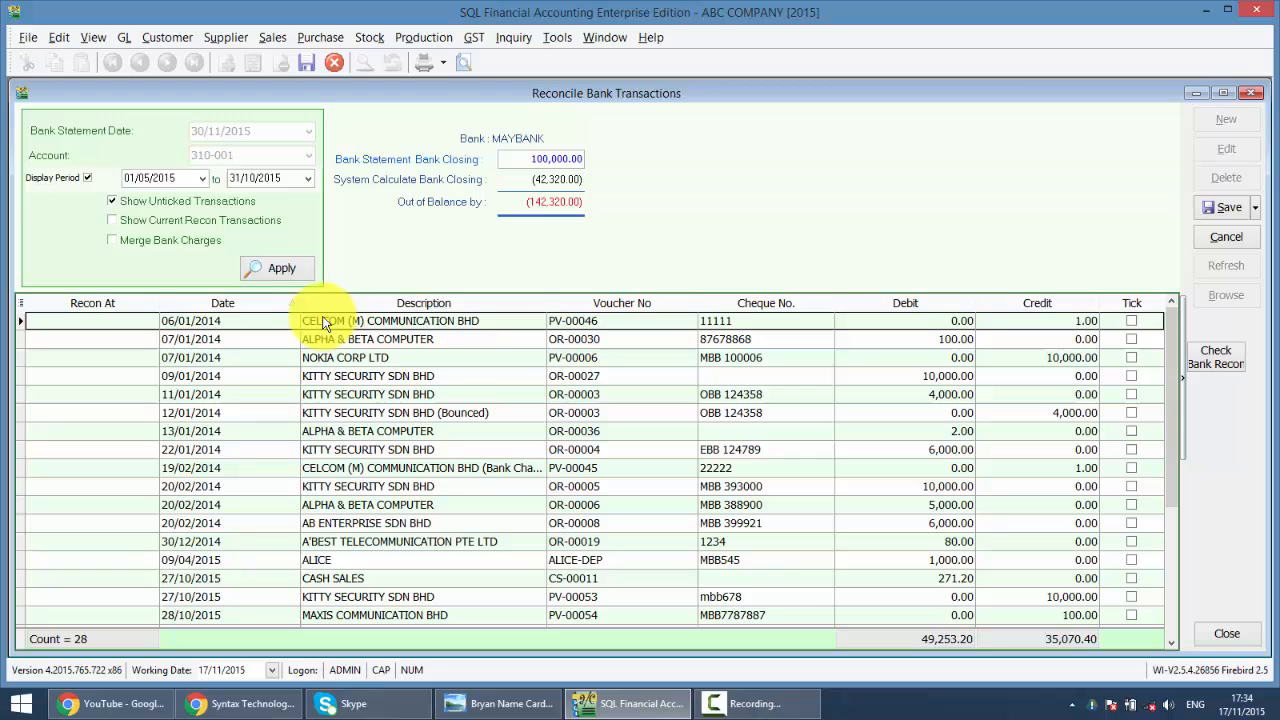
pyautogui.click(112, 220)
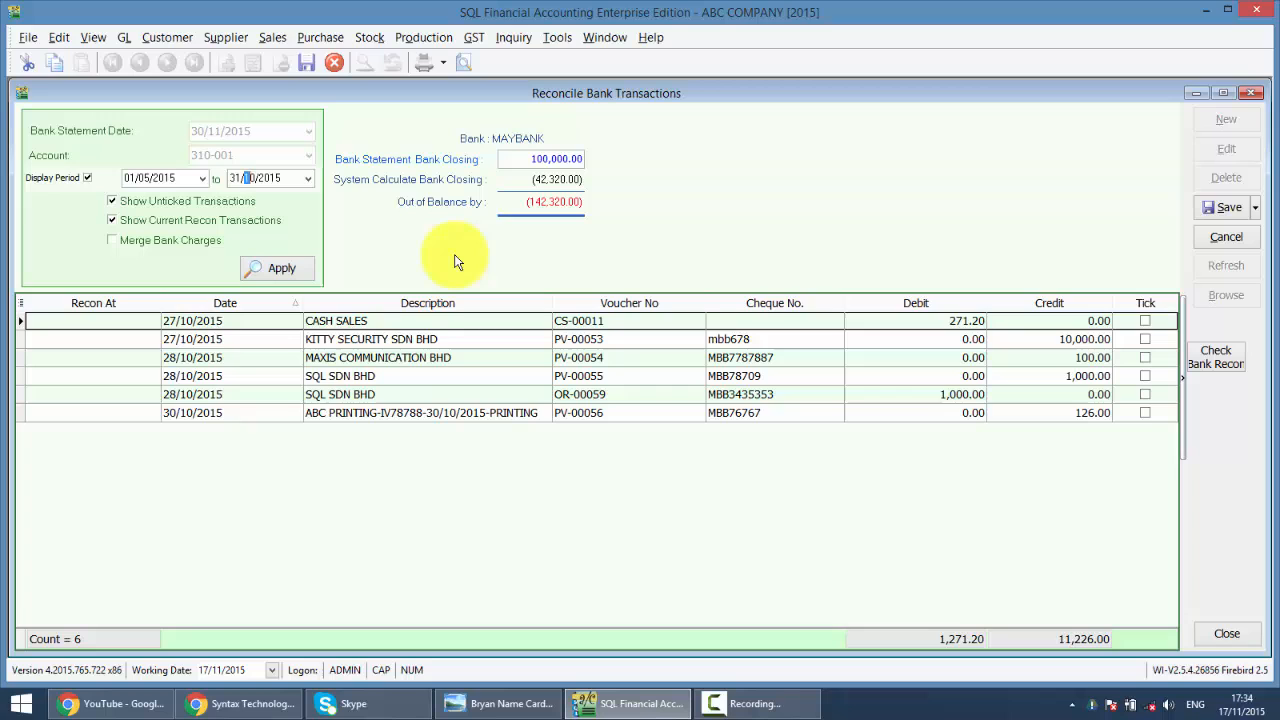
pyautogui.click(280, 268)
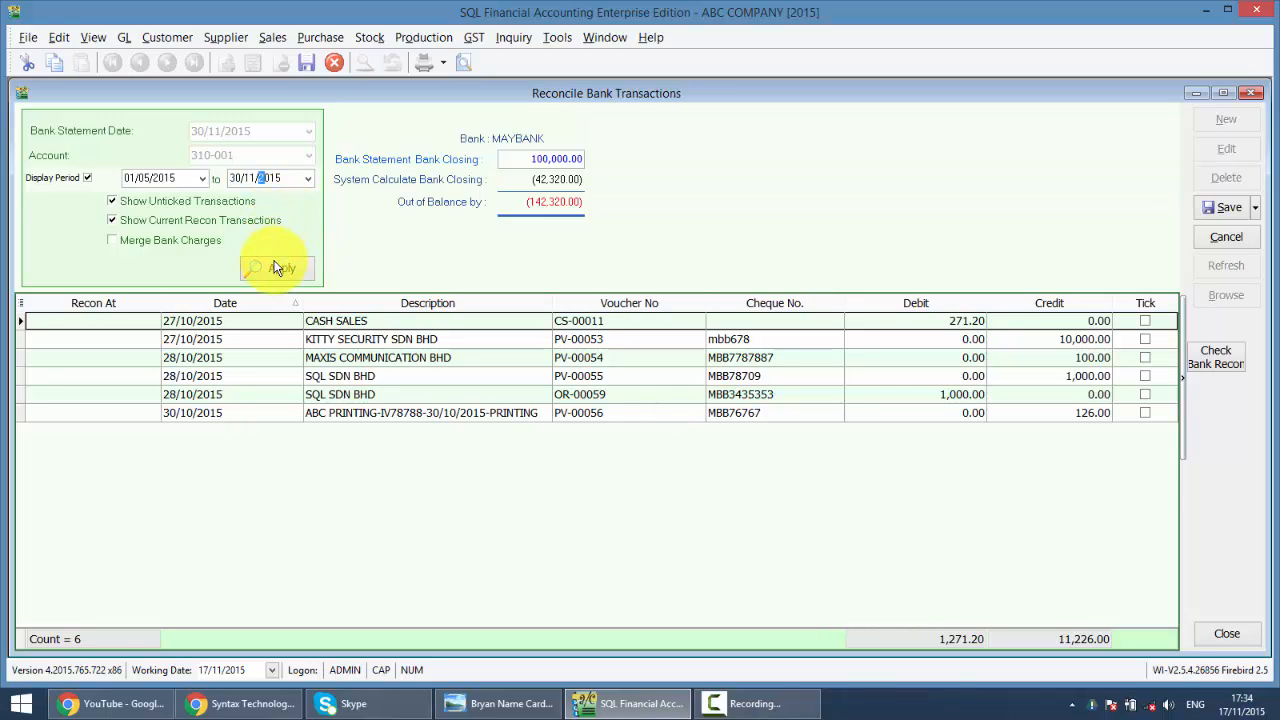
pyautogui.click(276, 268)
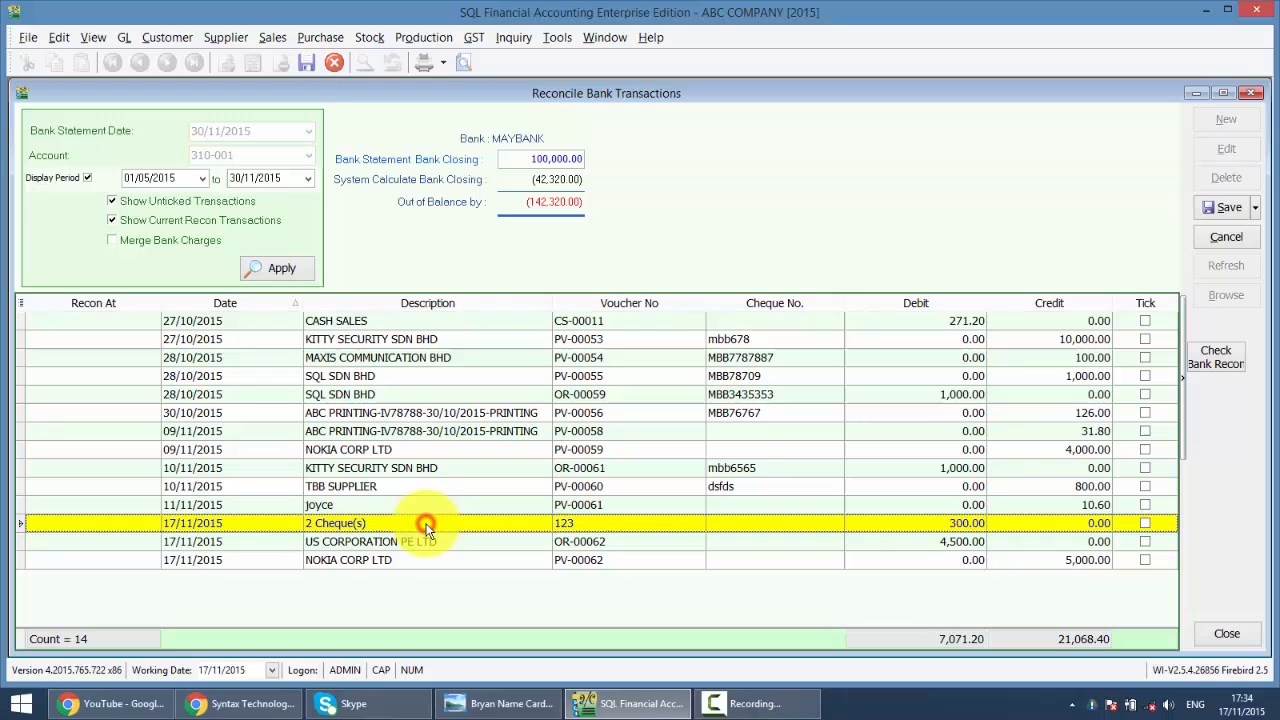
pyautogui.moveTo(1020, 540)
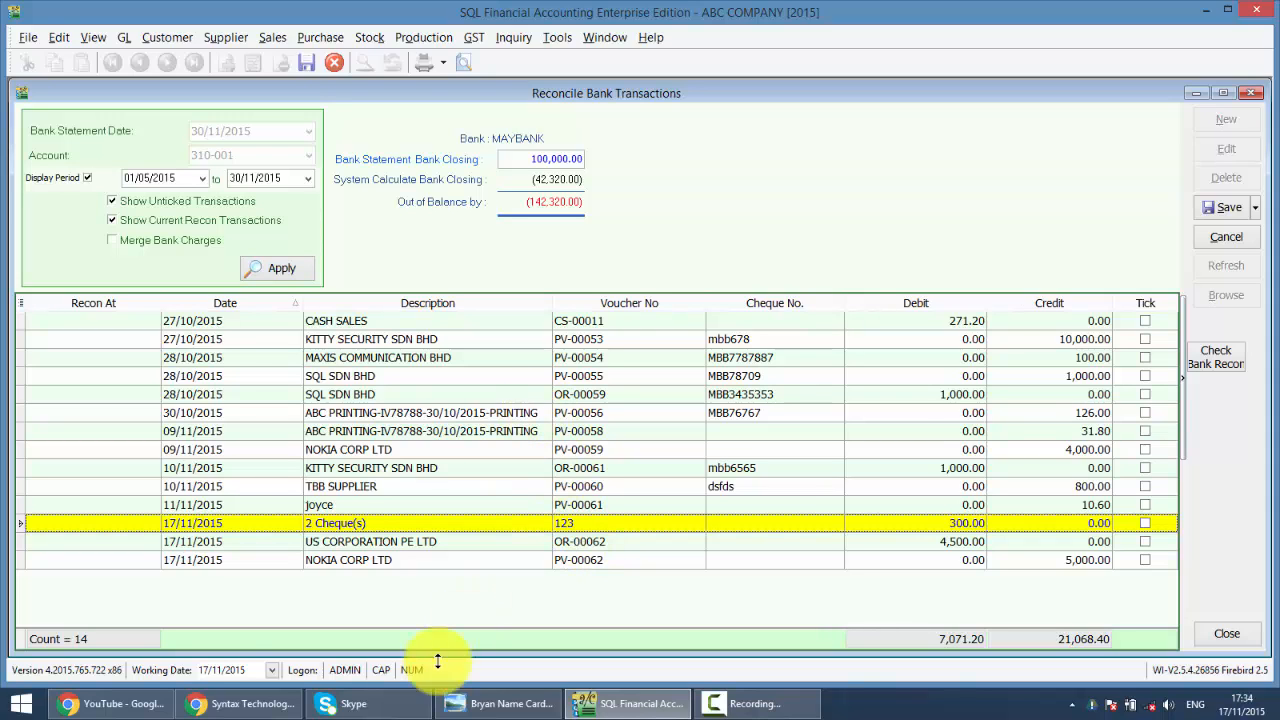
# - View the Syntax Technologies Facebook page and its Liked options, then return to the tutorial video list
pyautogui.click(68, 704)
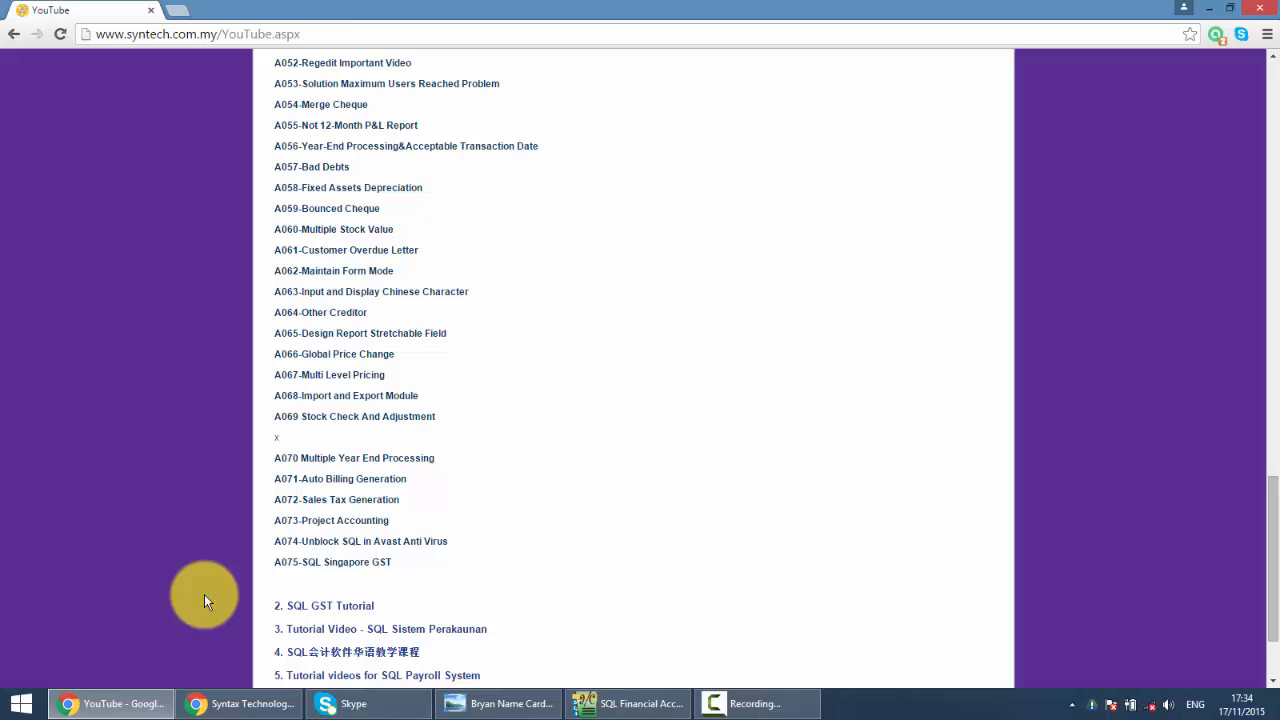
pyautogui.click(238, 704)
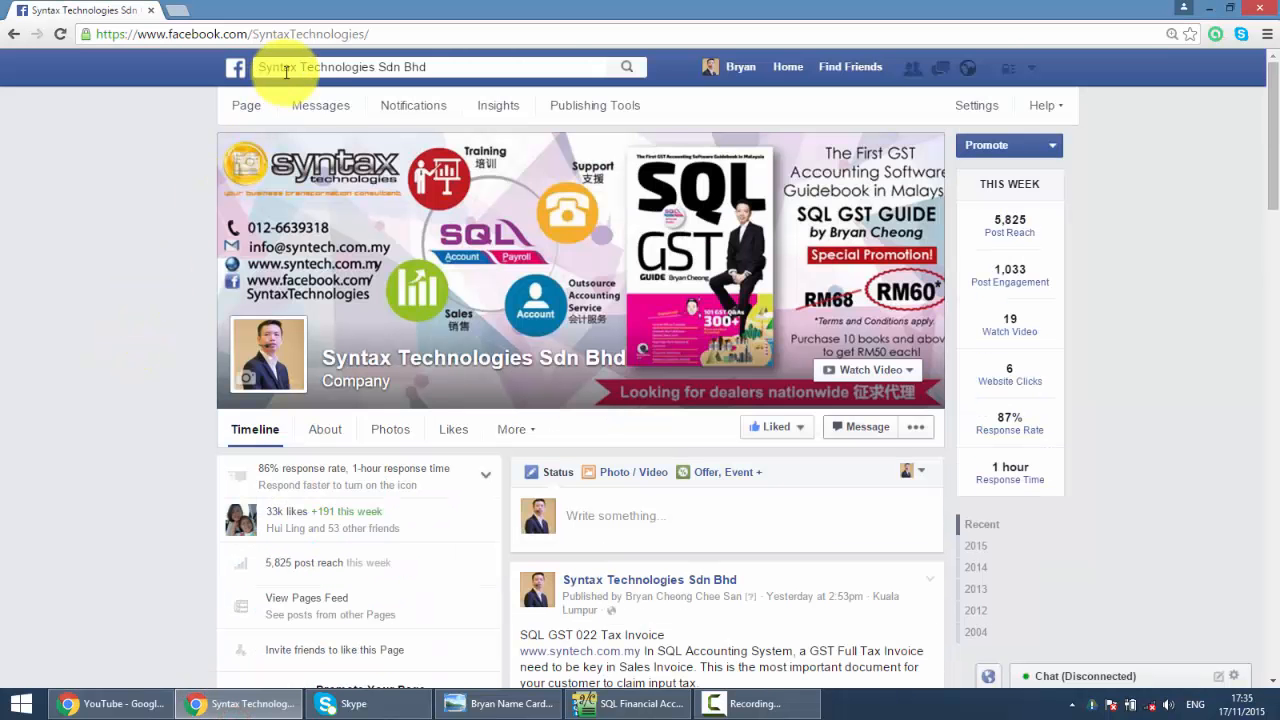
pyautogui.click(800, 428)
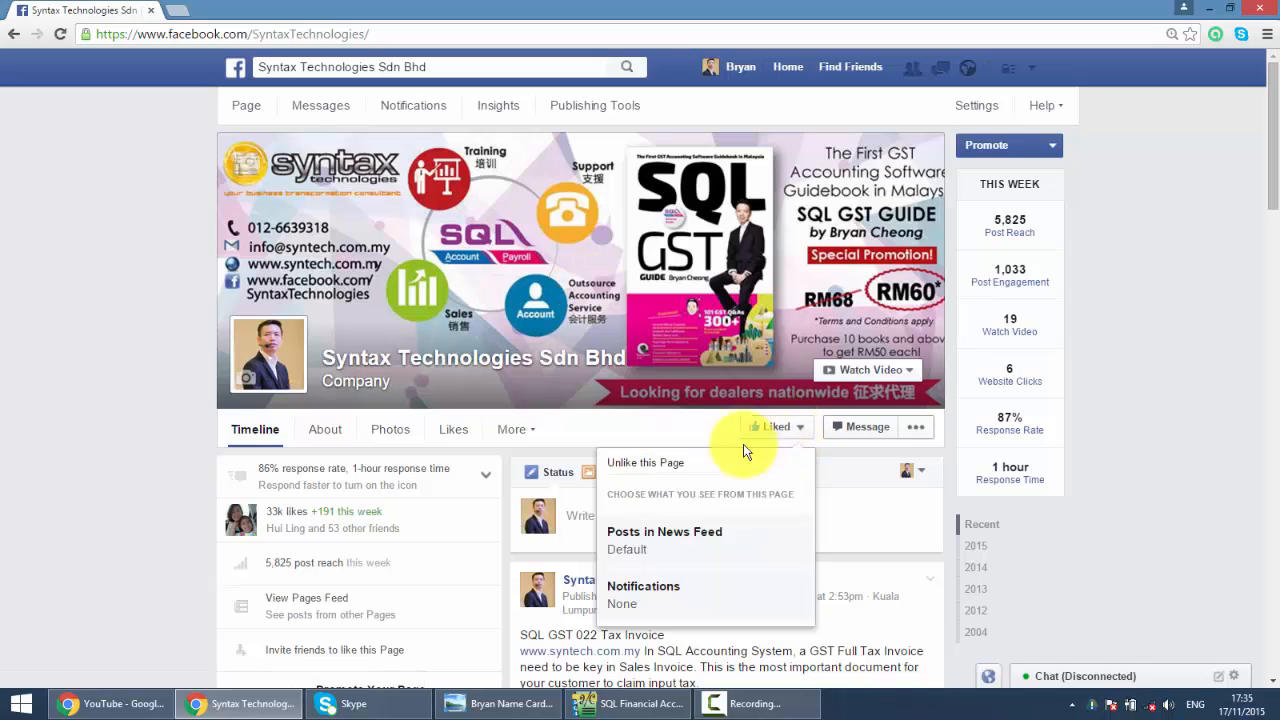
pyautogui.click(660, 418)
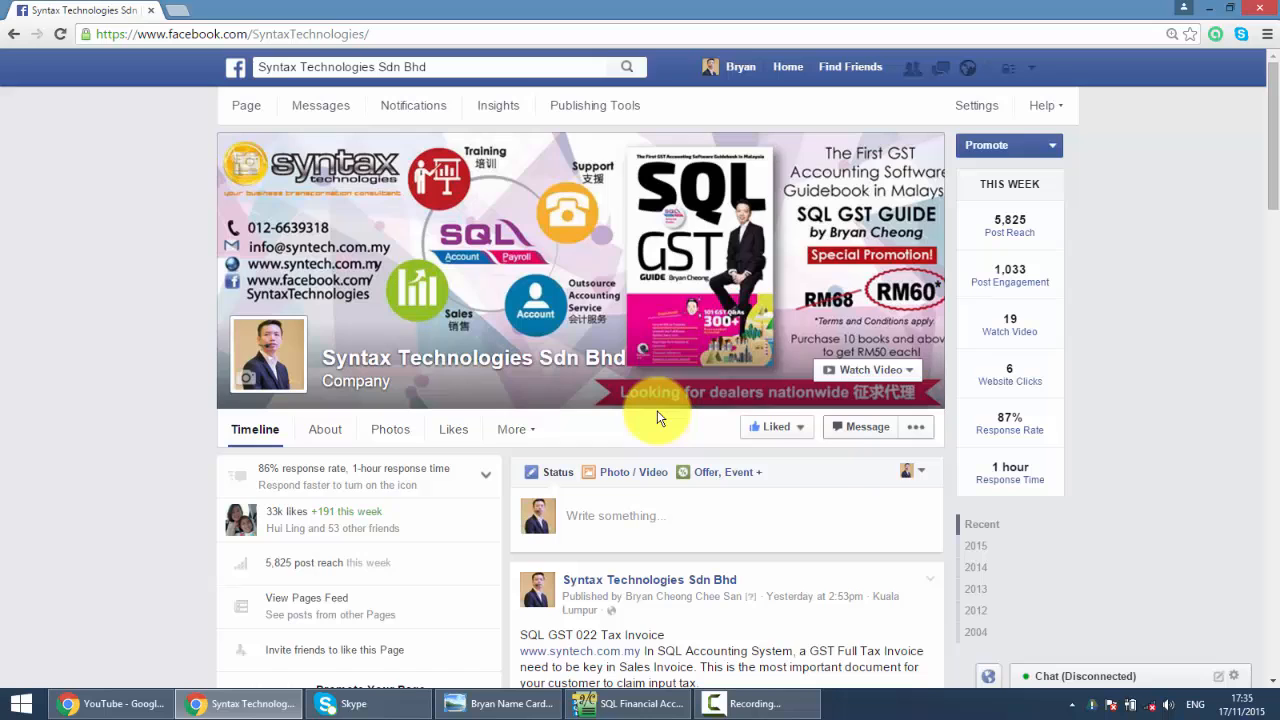
pyautogui.scroll(-3)
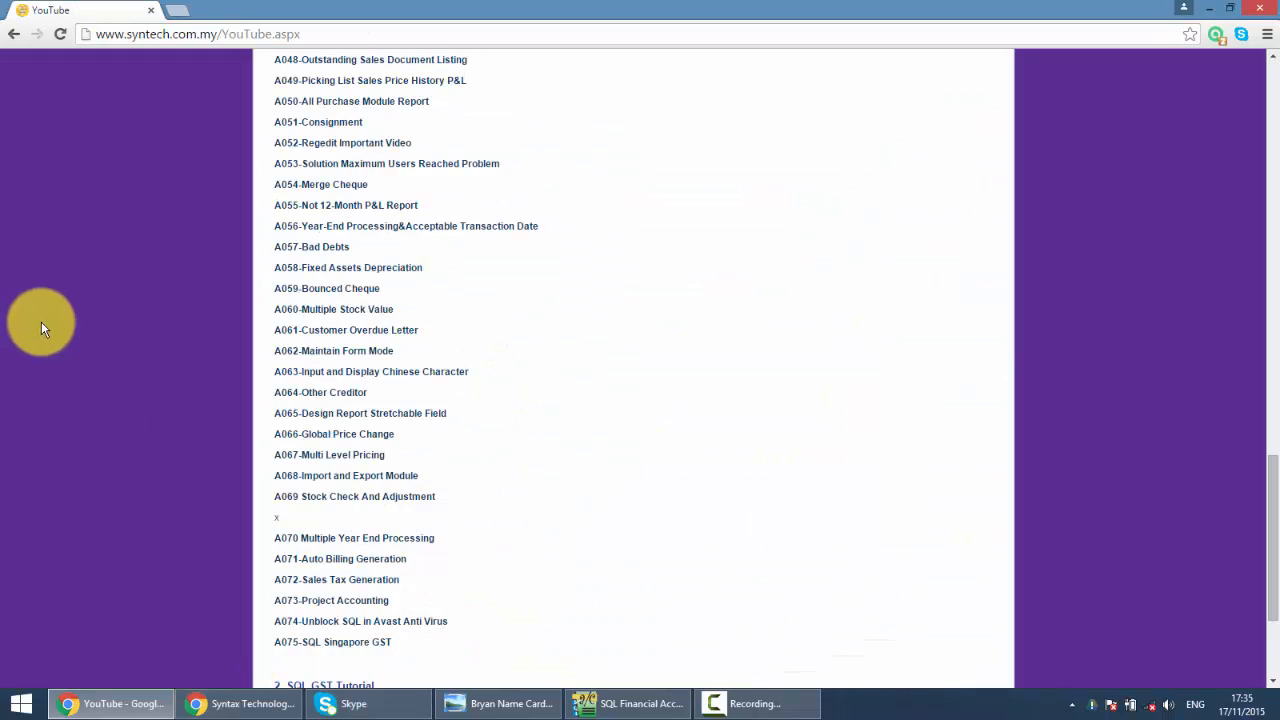
# - Scroll through the SQL Accounting demo video list, then bring up the company business card image
pyautogui.scroll(3)
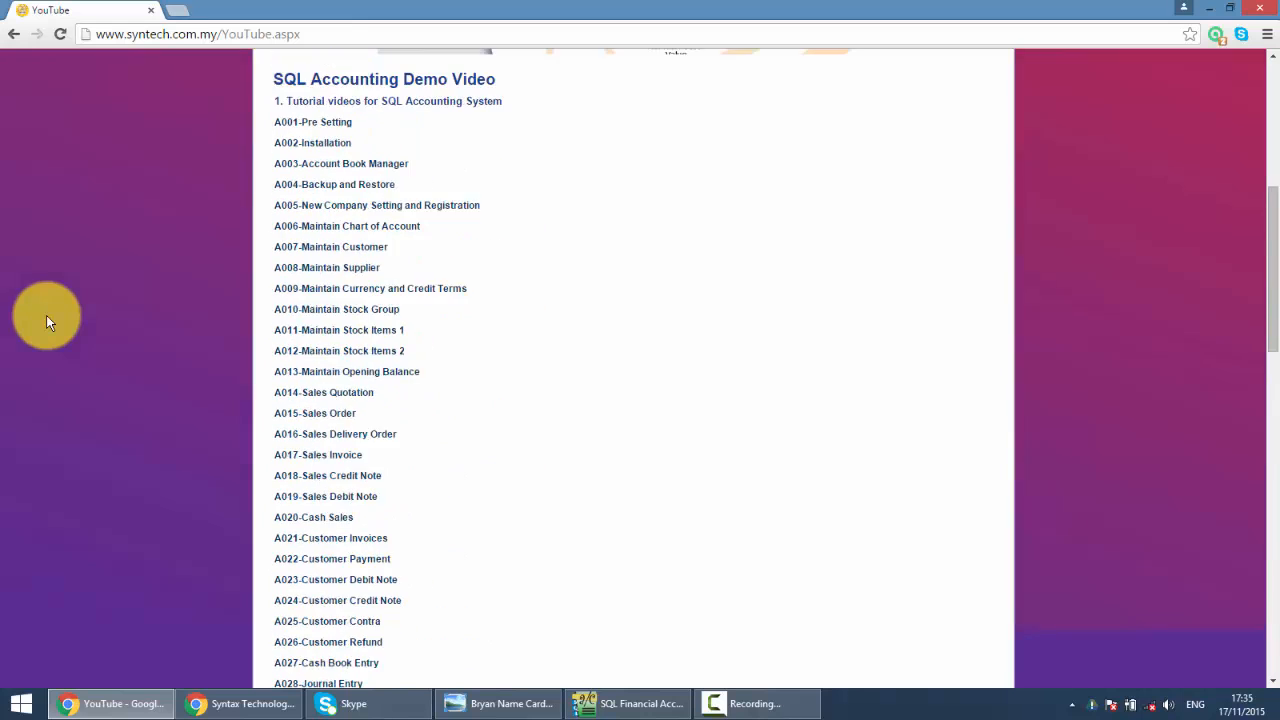
pyautogui.scroll(3)
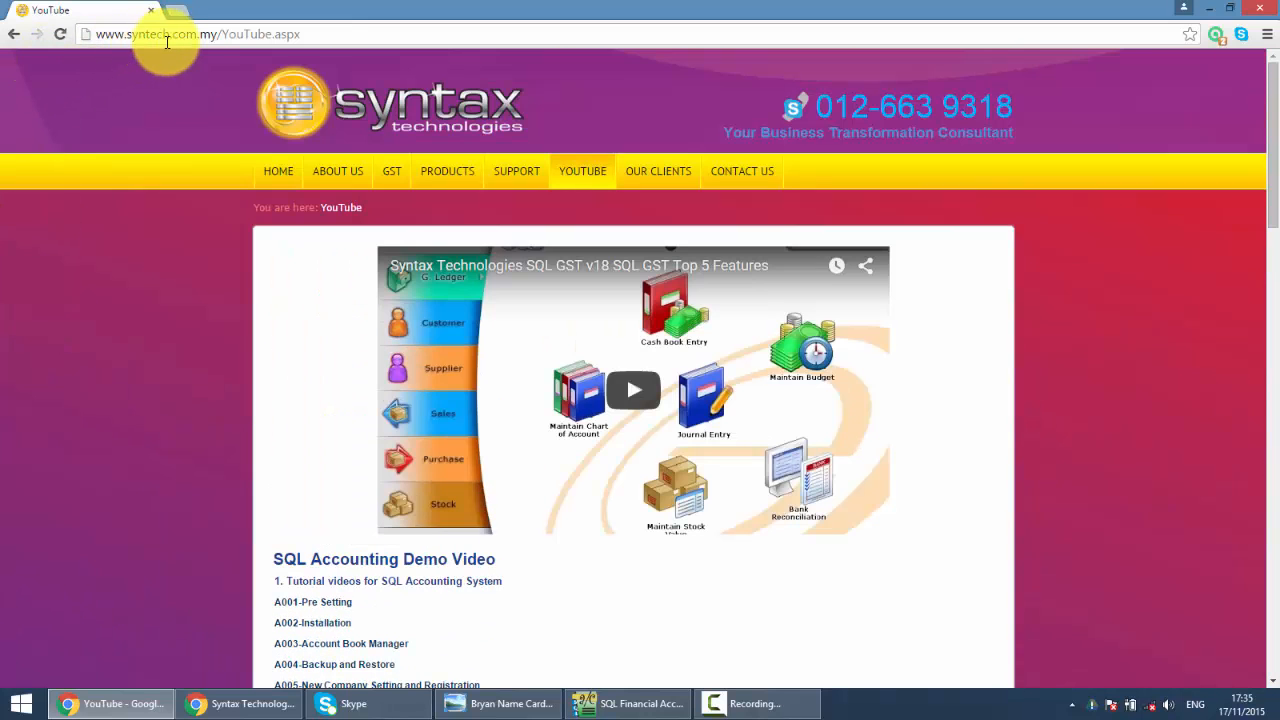
pyautogui.scroll(-3)
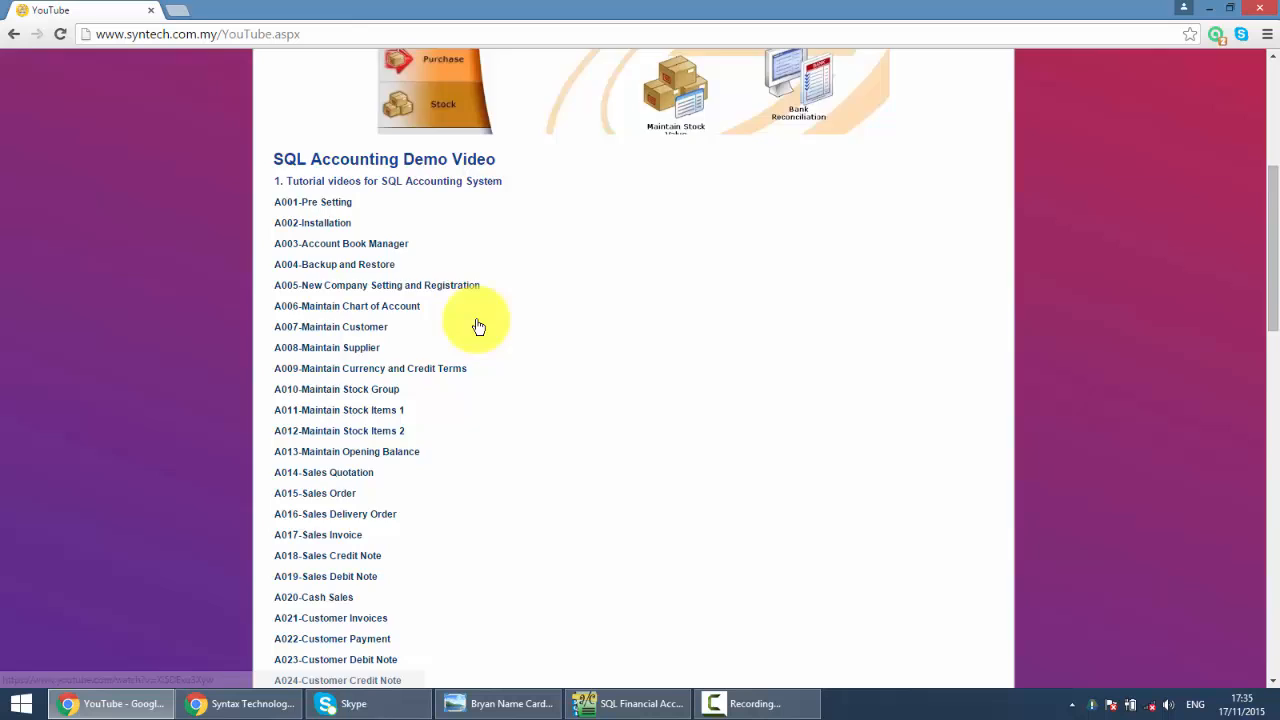
pyautogui.scroll(-3)
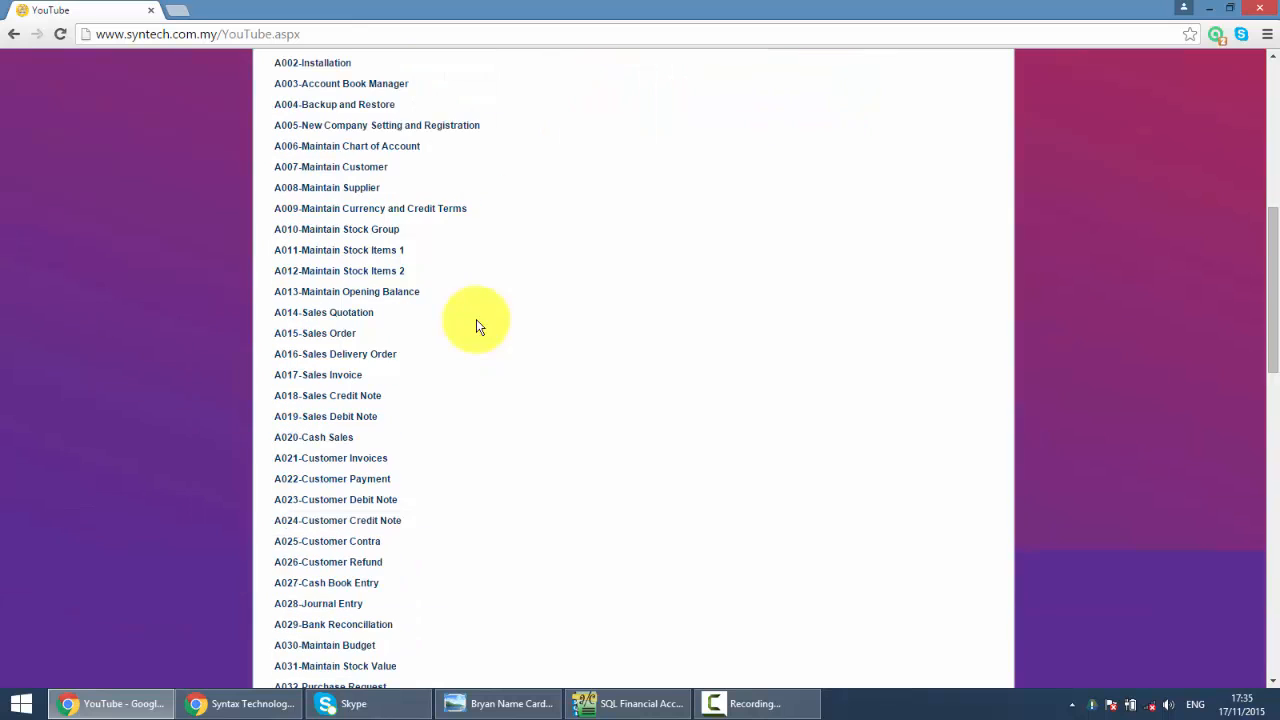
pyautogui.moveTo(550, 704)
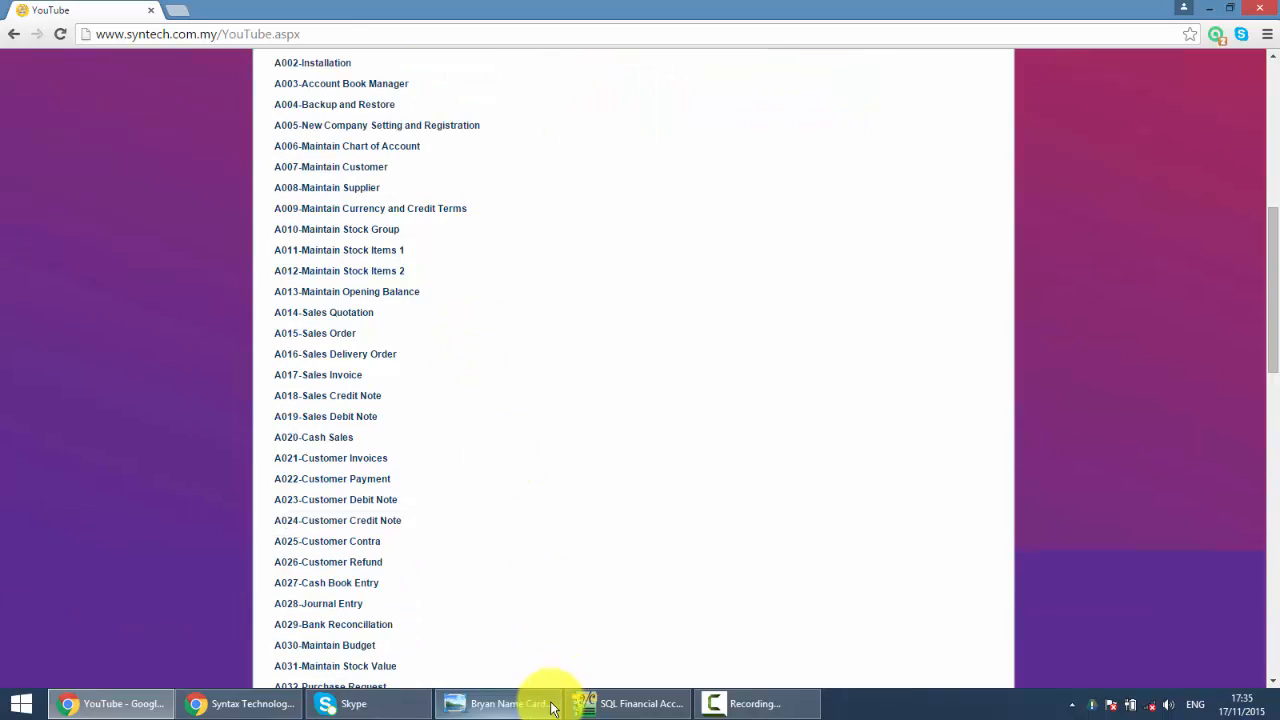
pyautogui.click(498, 704)
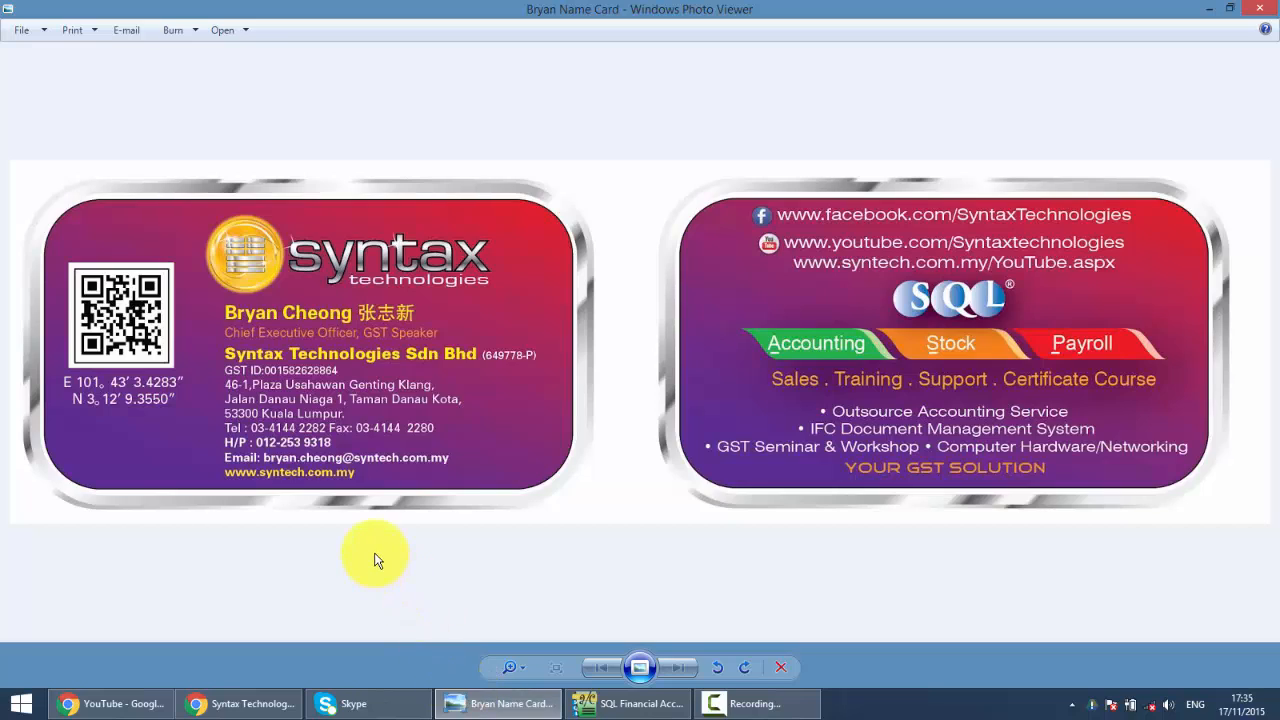